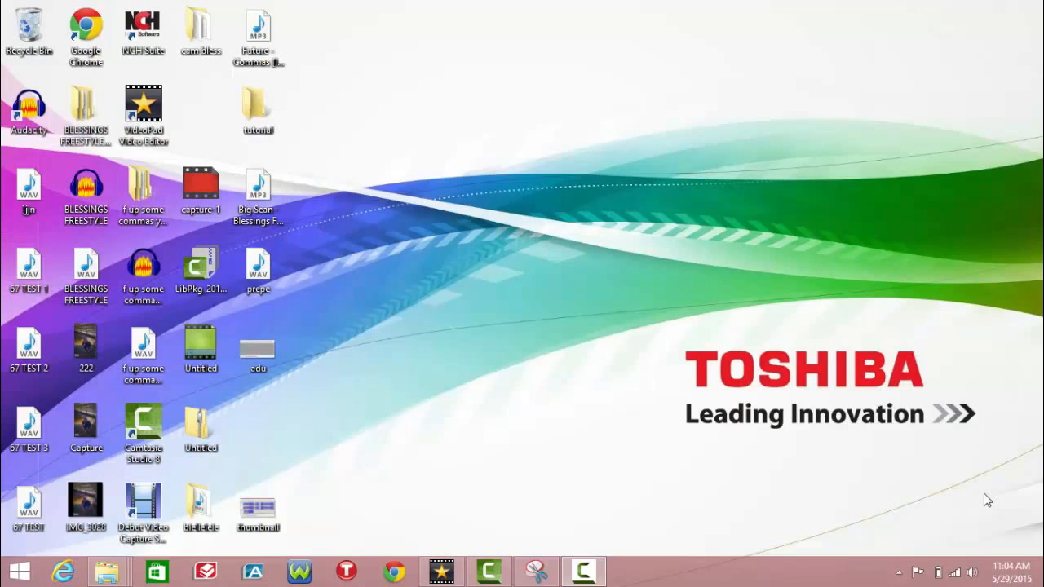
Launch Audacity from its desktop shortcut so the welcome screen appears.
click(30, 109)
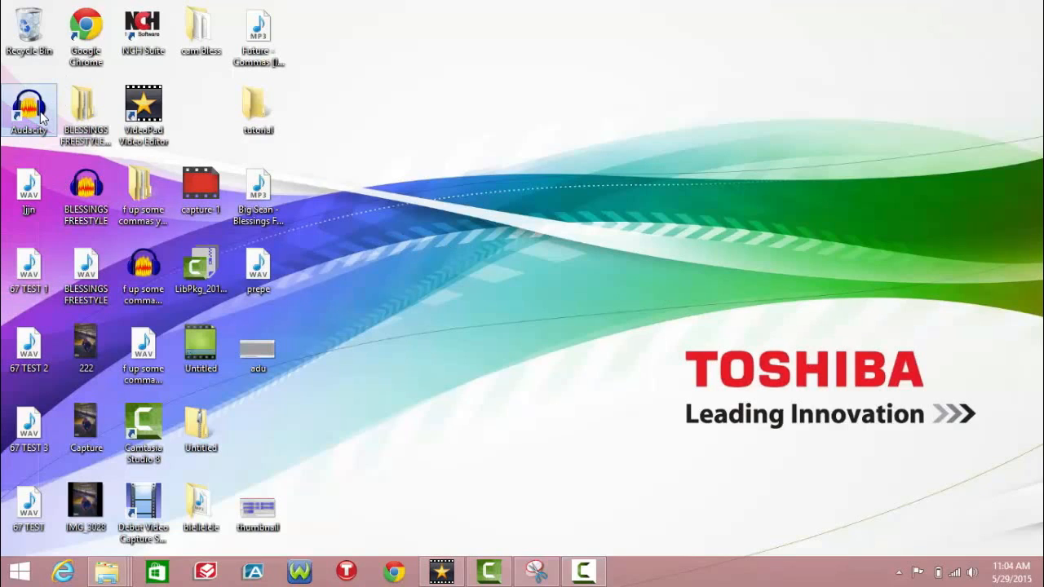
double_click(31, 106)
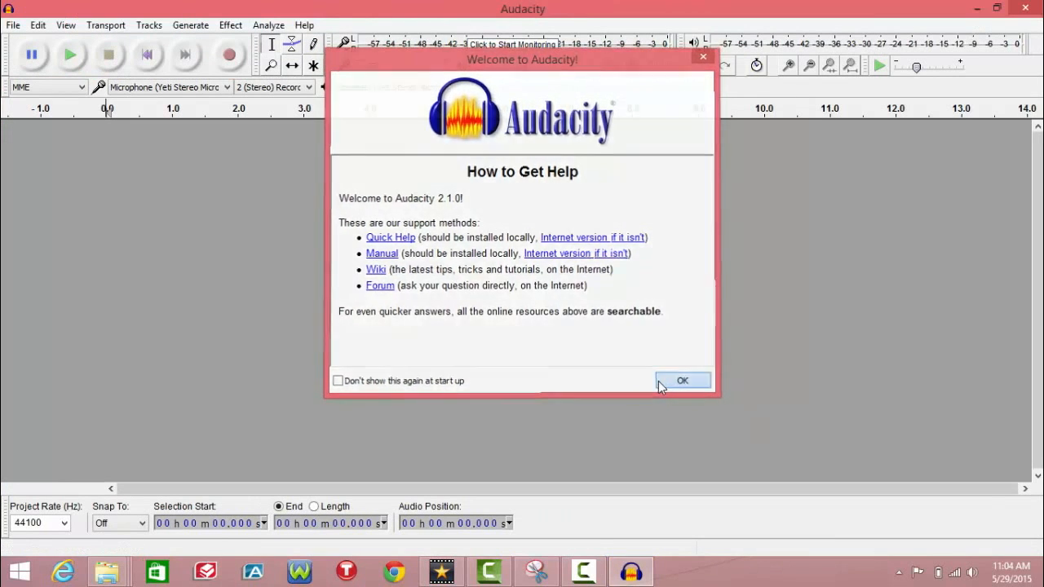
Dismiss the welcome screen and set the project rate to 48000 Hz.
click(683, 380)
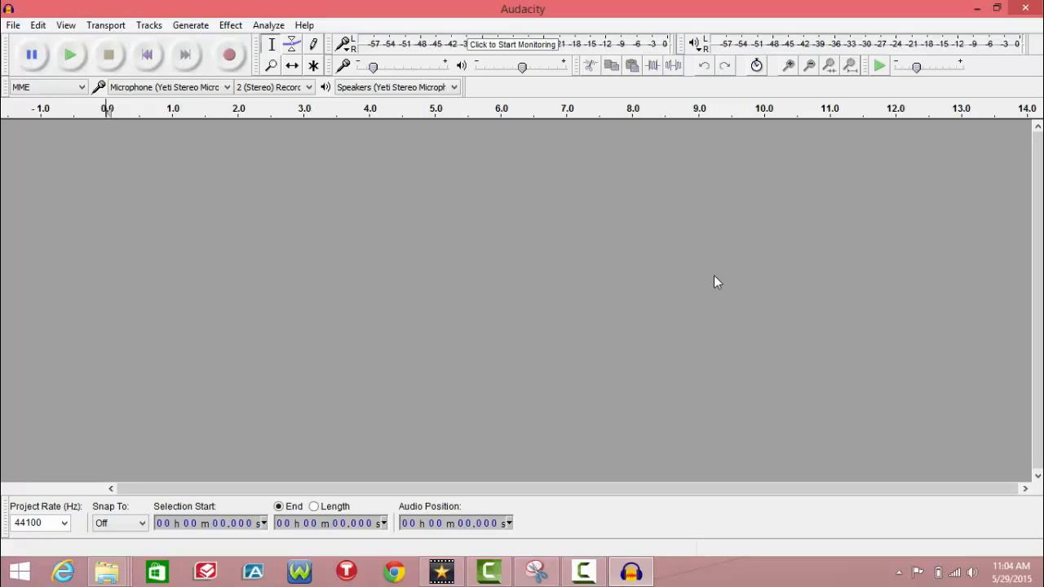
mouse_move(335, 189)
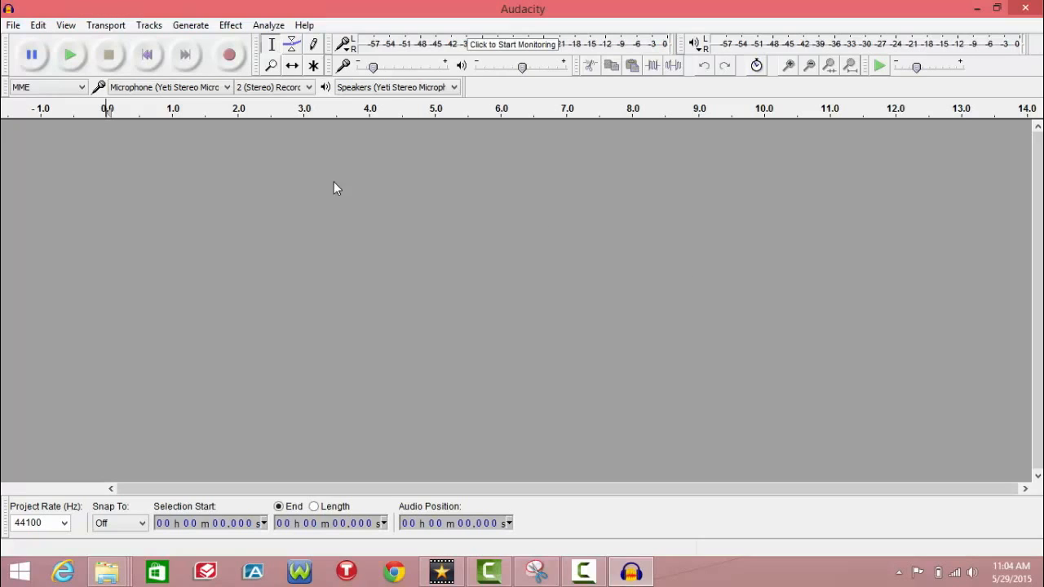
mouse_move(76, 525)
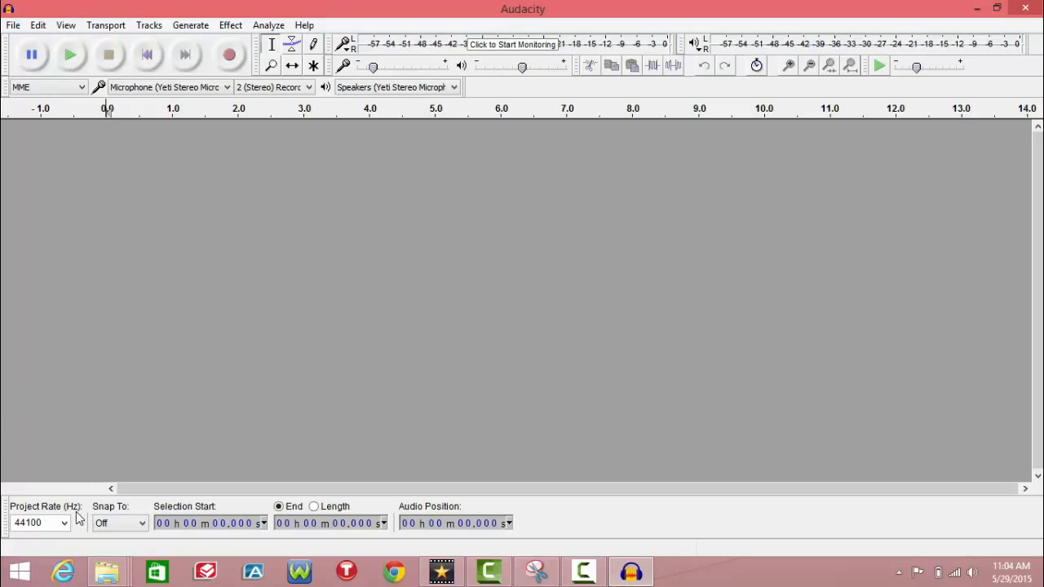
click(64, 523)
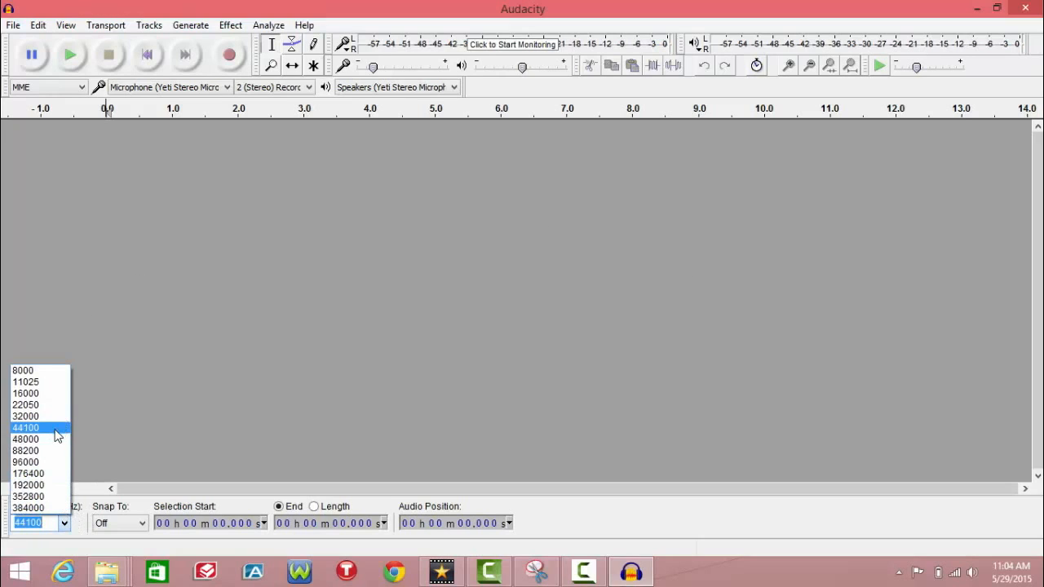
mouse_move(51, 440)
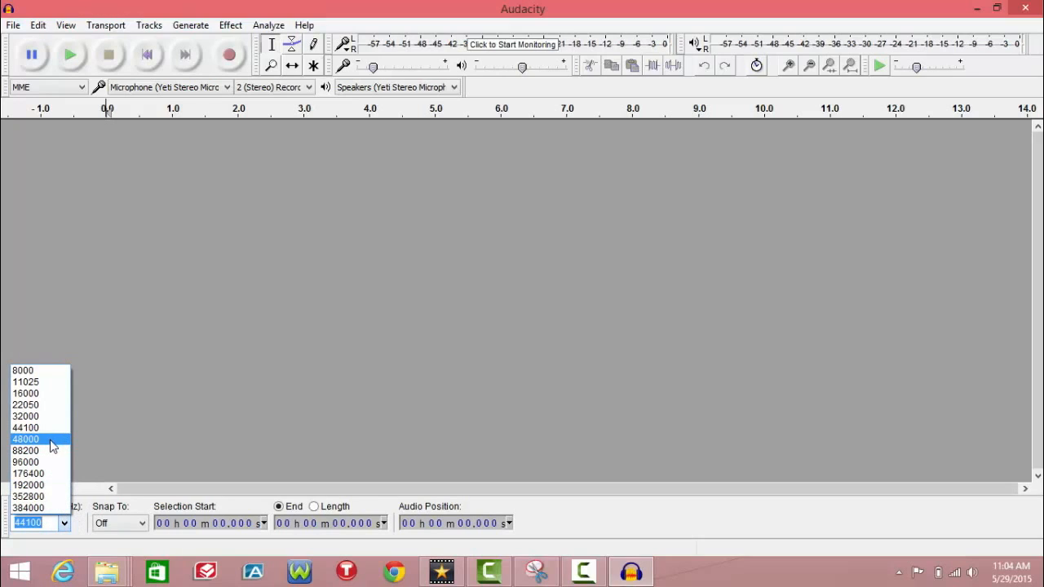
click(25, 439)
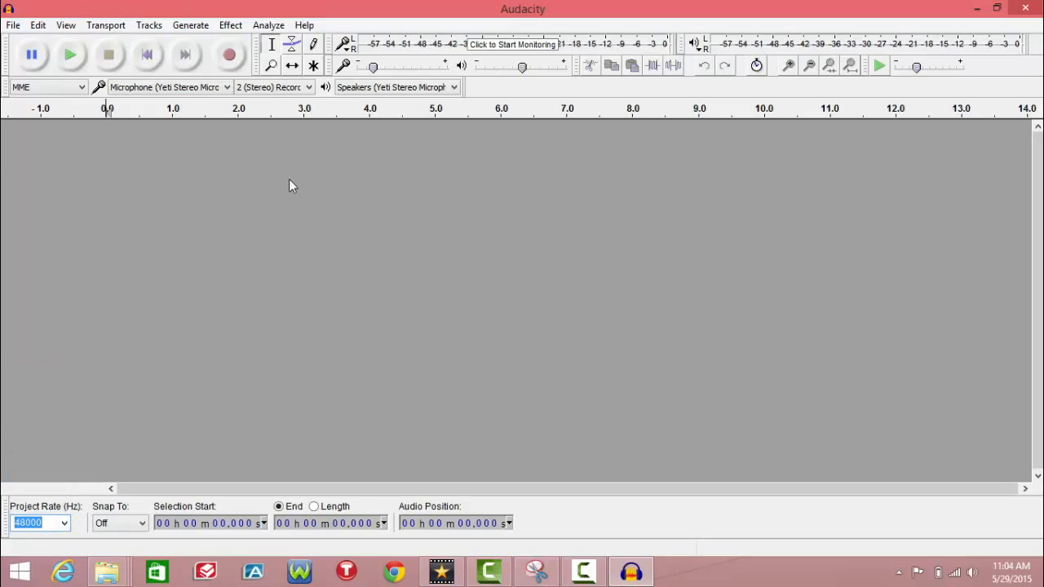
mouse_move(354, 150)
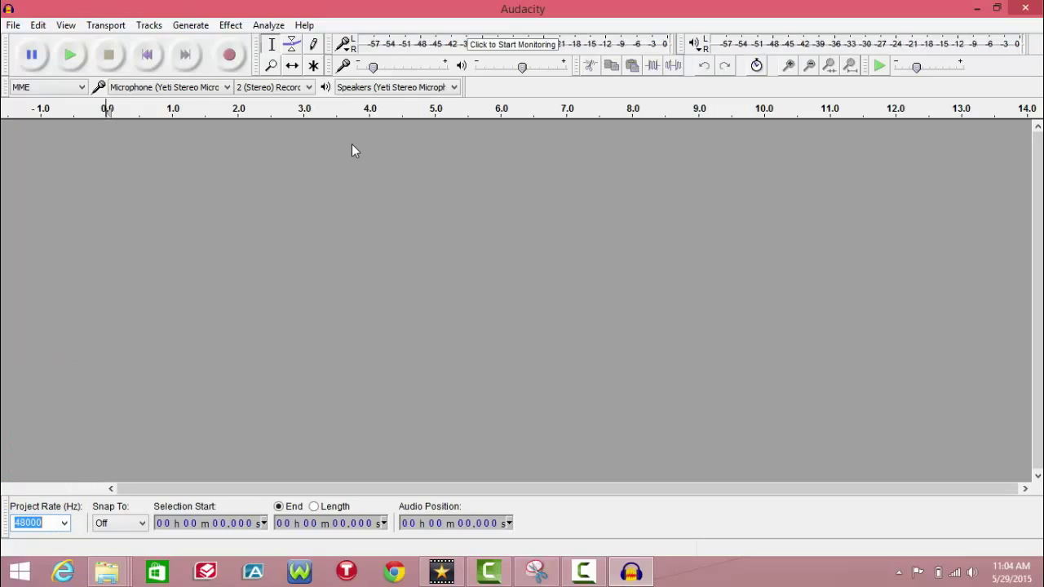
mouse_move(187, 180)
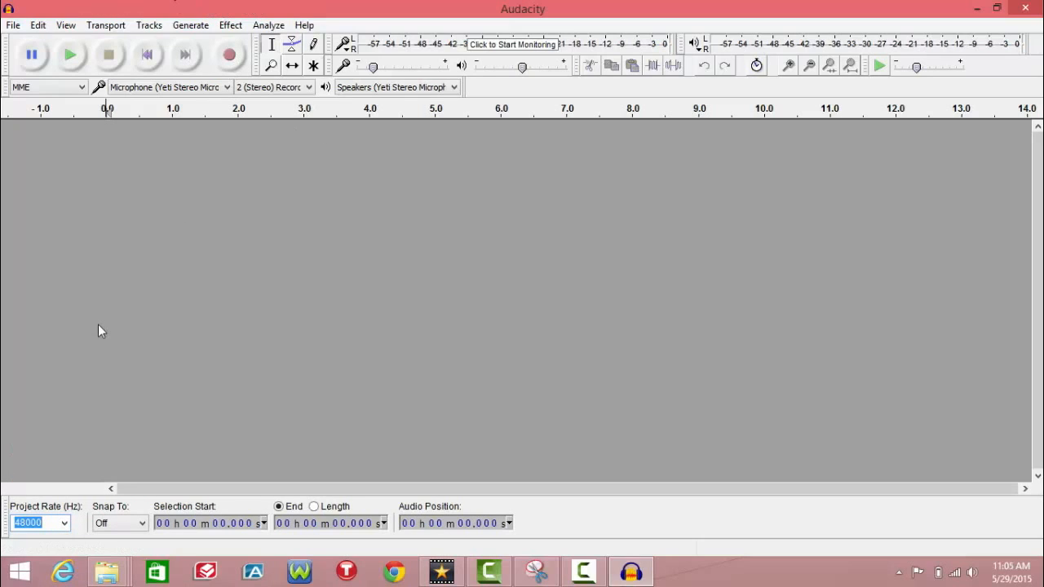
mouse_move(231, 31)
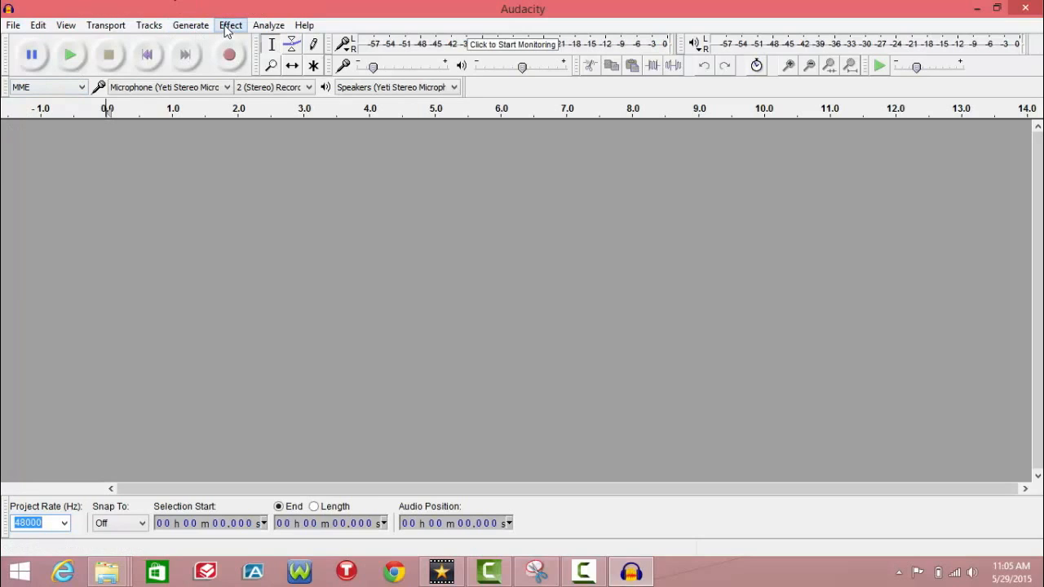
mouse_move(231, 55)
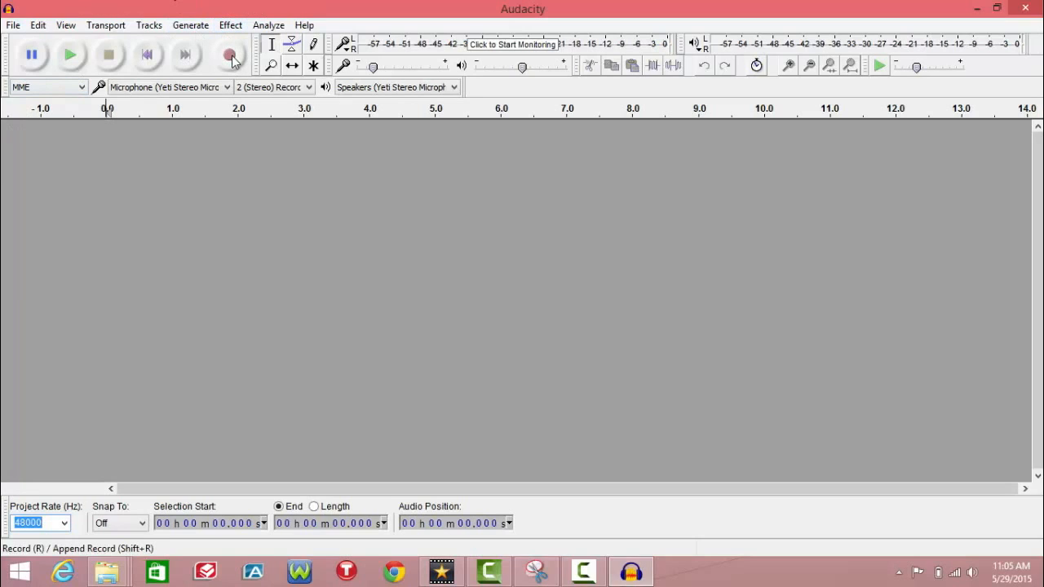
mouse_move(230, 54)
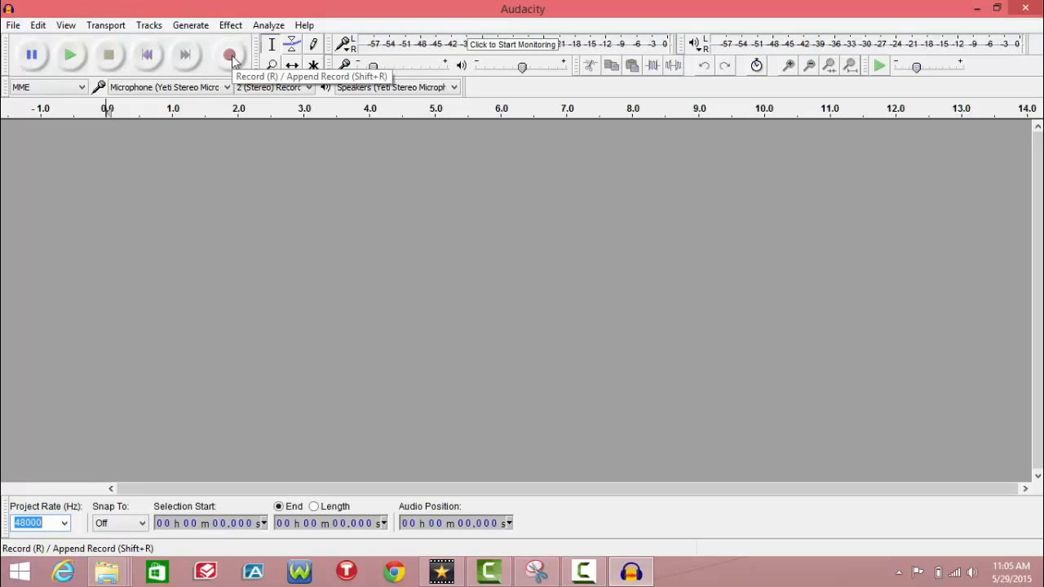
Record a short stereo vocal take of about six seconds.
click(229, 54)
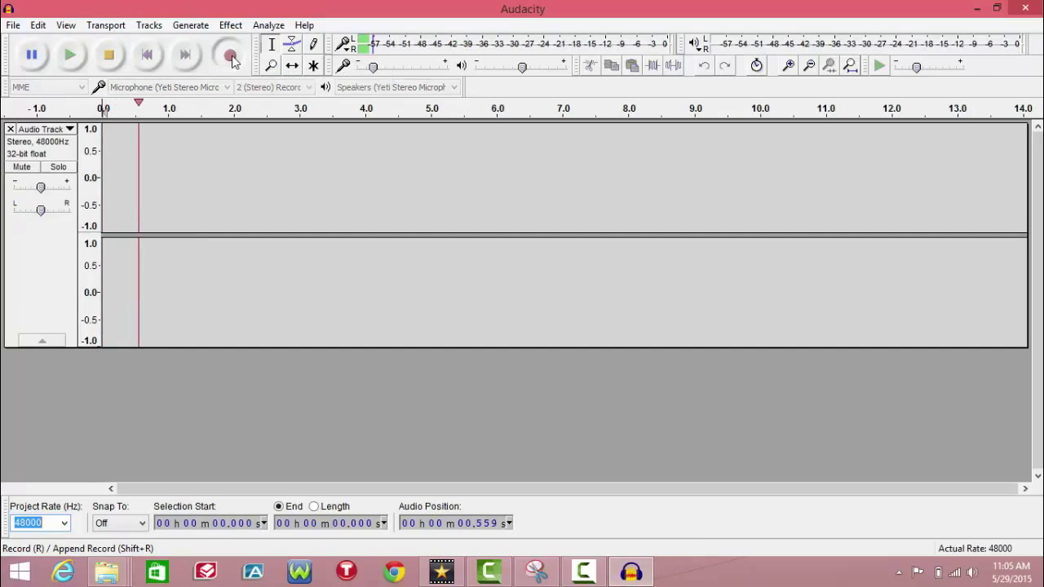
click(231, 56)
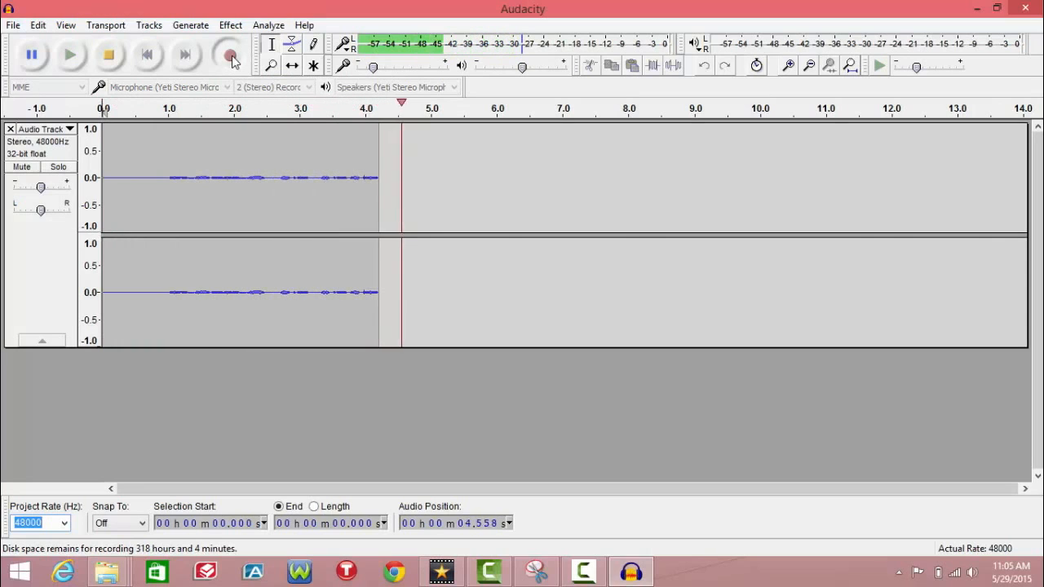
click(113, 55)
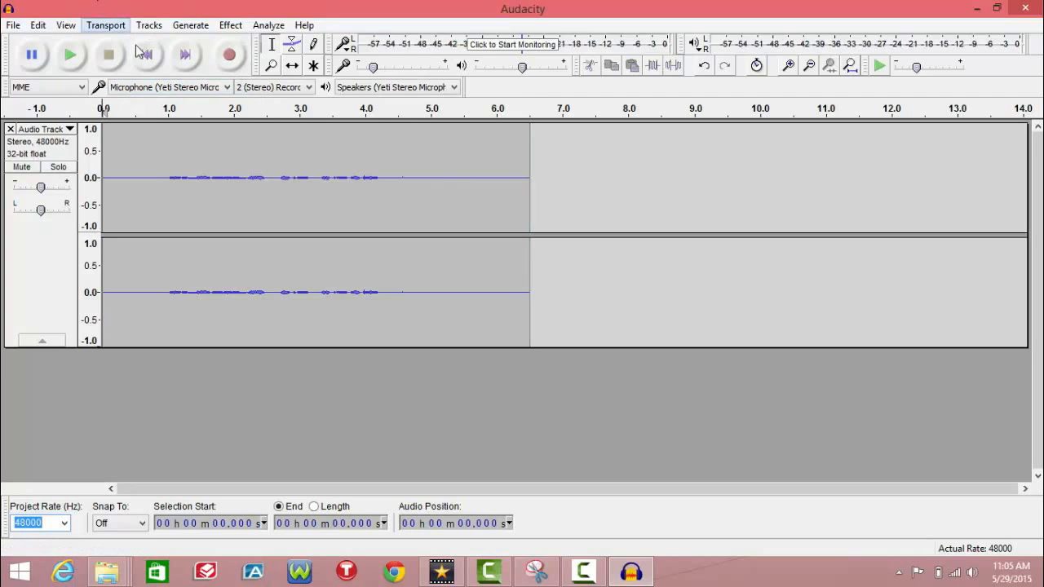
Play the recorded take back once and stop.
click(73, 54)
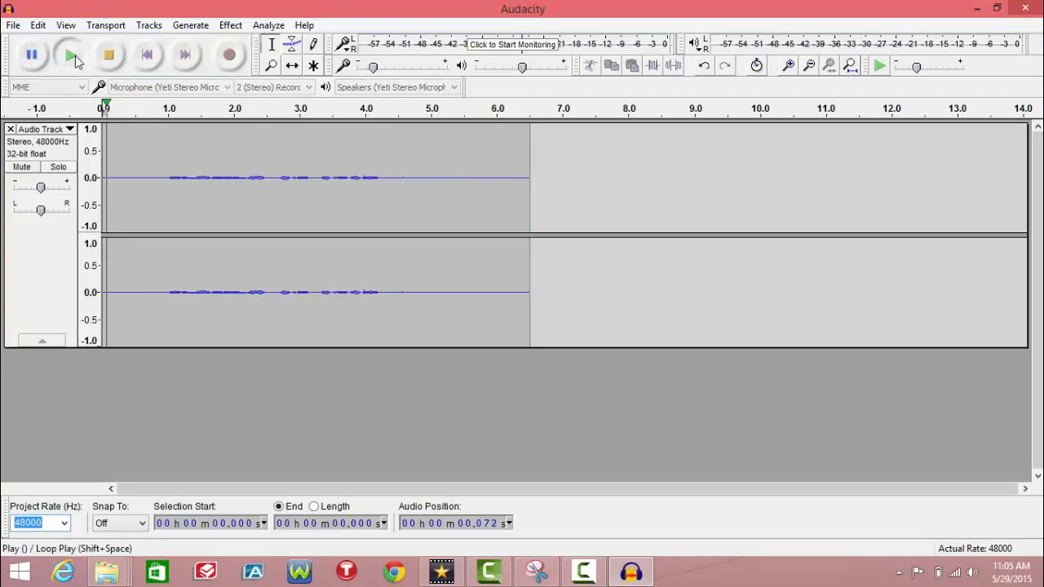
click(70, 56)
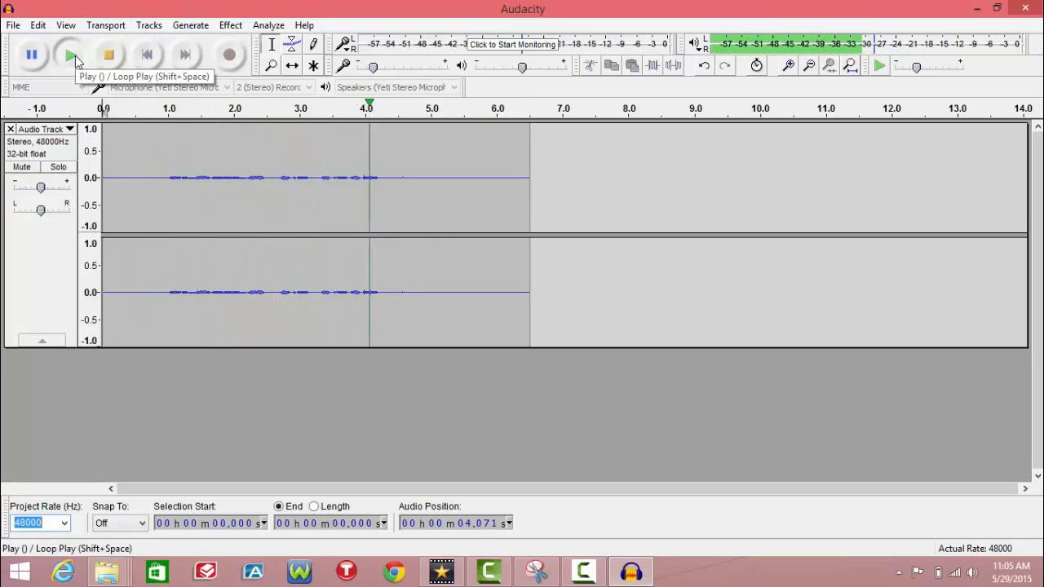
click(110, 56)
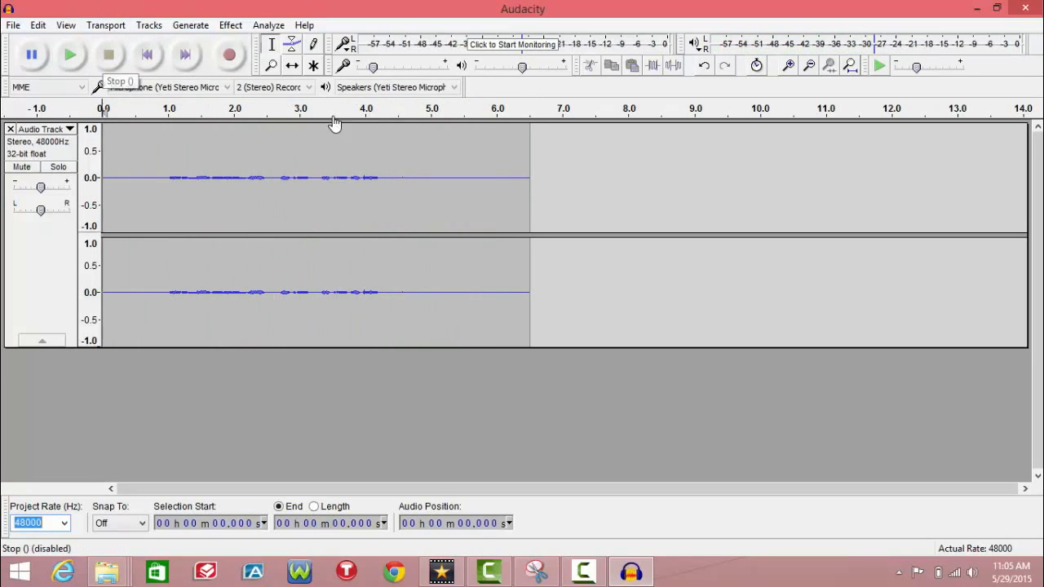
mouse_move(386, 196)
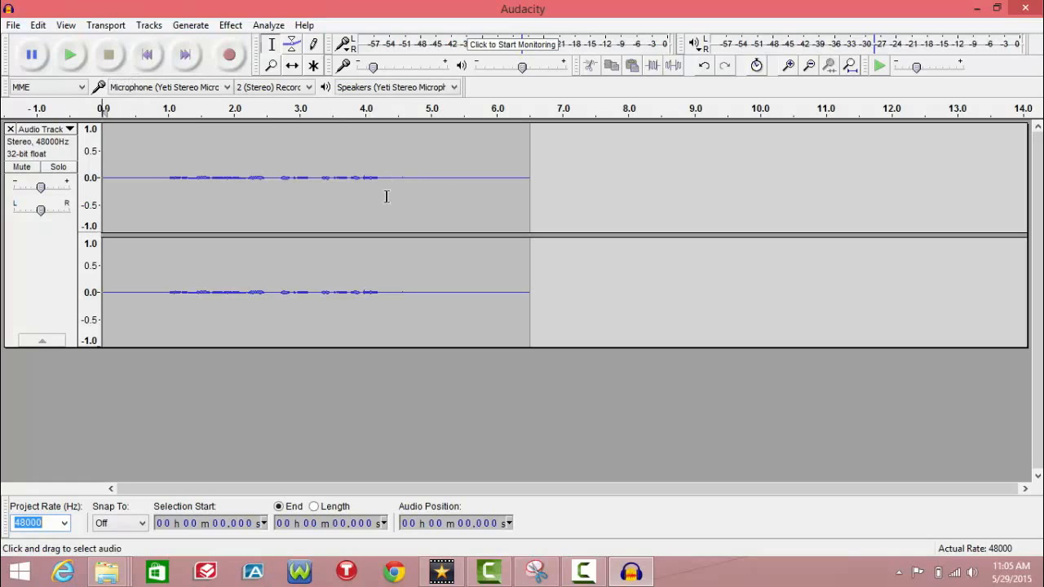
mouse_move(416, 176)
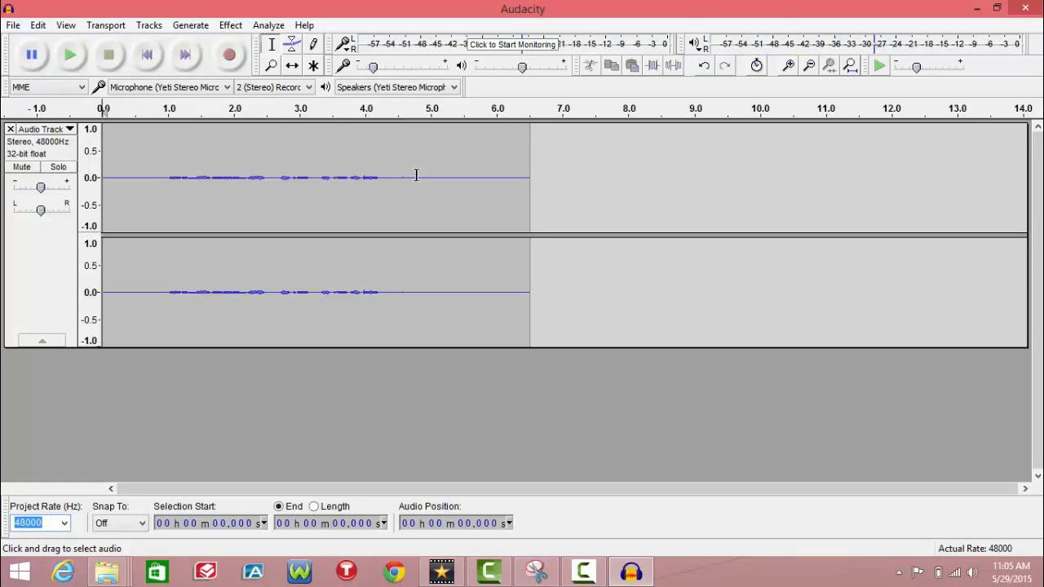
mouse_move(434, 217)
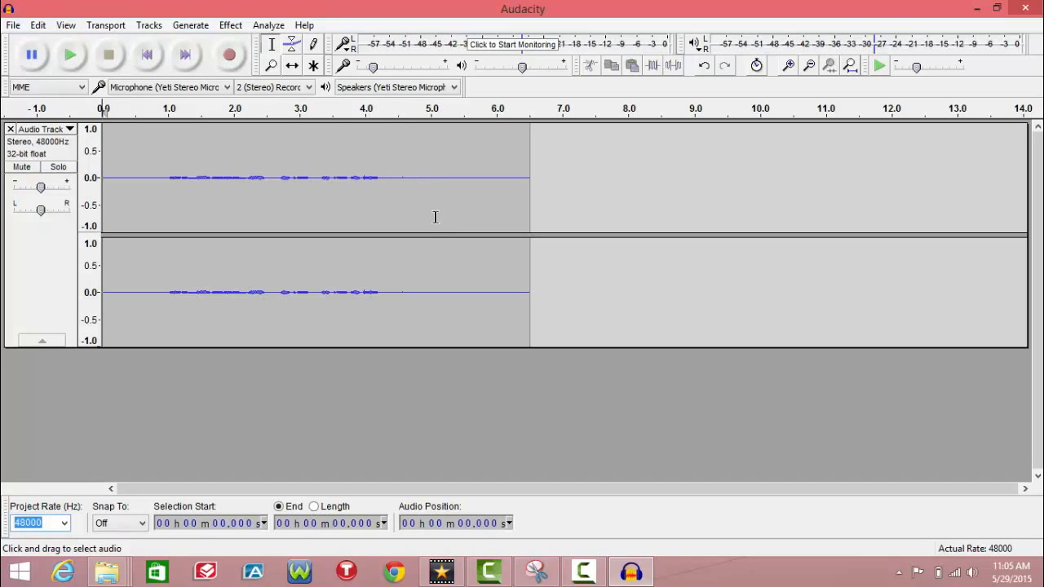
mouse_move(393, 178)
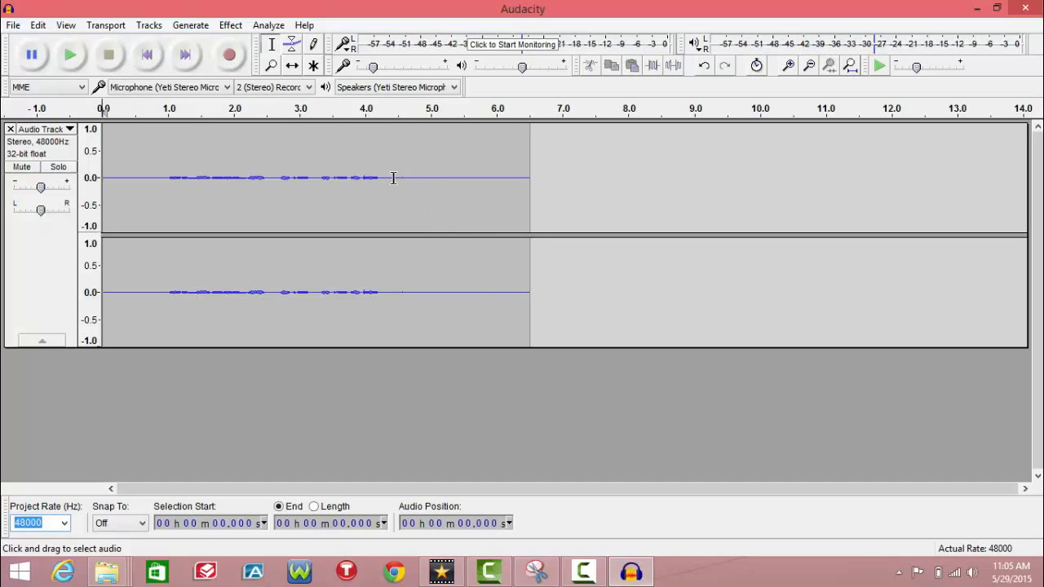
Capture a Noise Reduction profile from the silent tail after the vocals.
drag(394, 178, 530, 178)
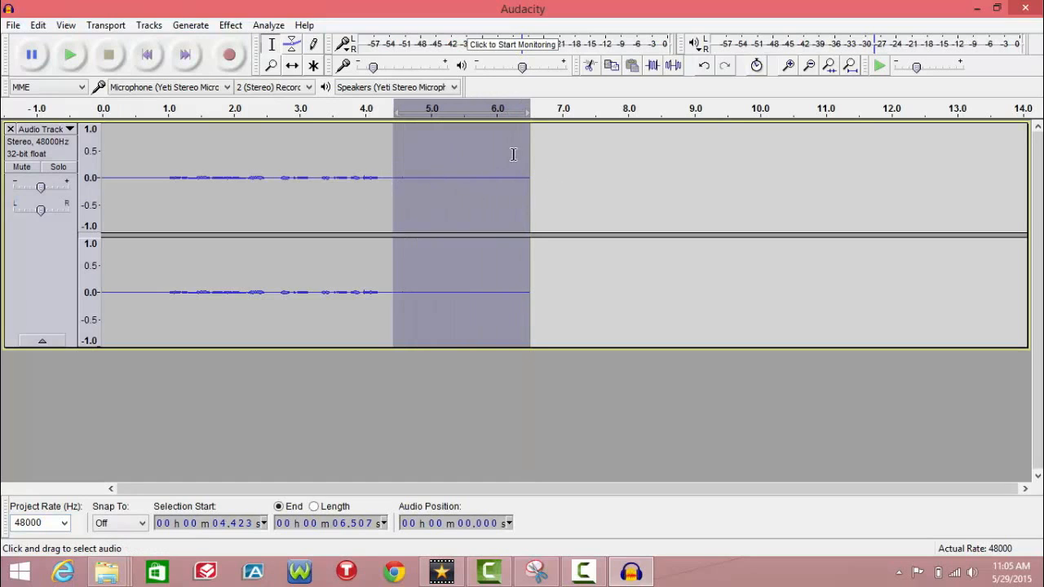
mouse_move(566, 263)
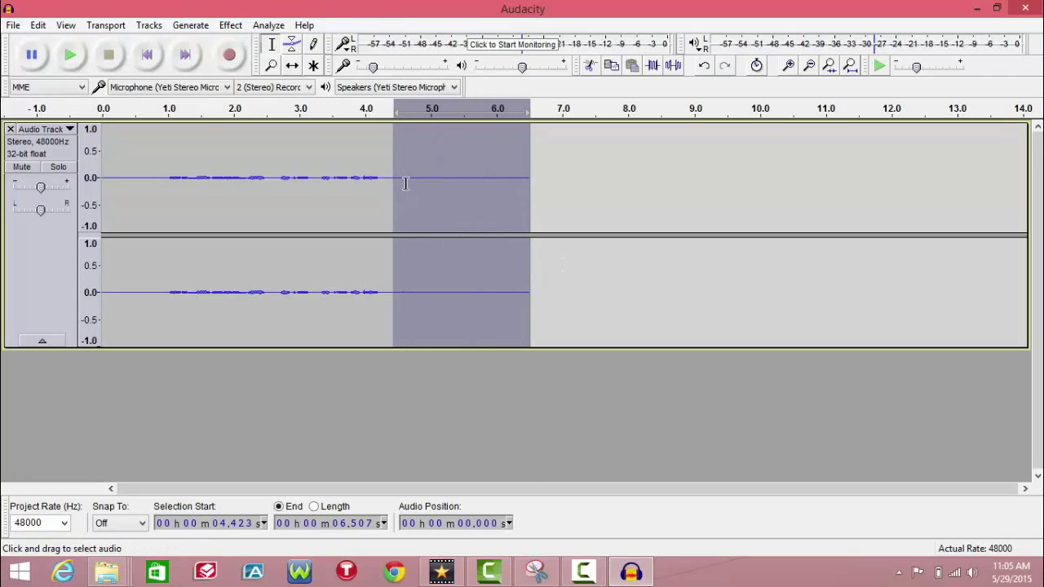
click(231, 24)
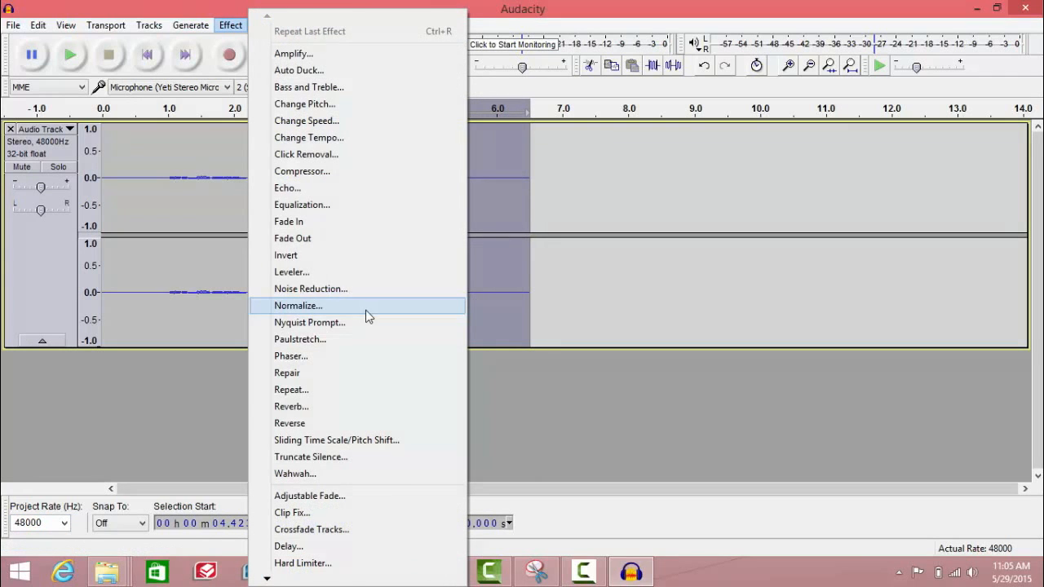
click(311, 288)
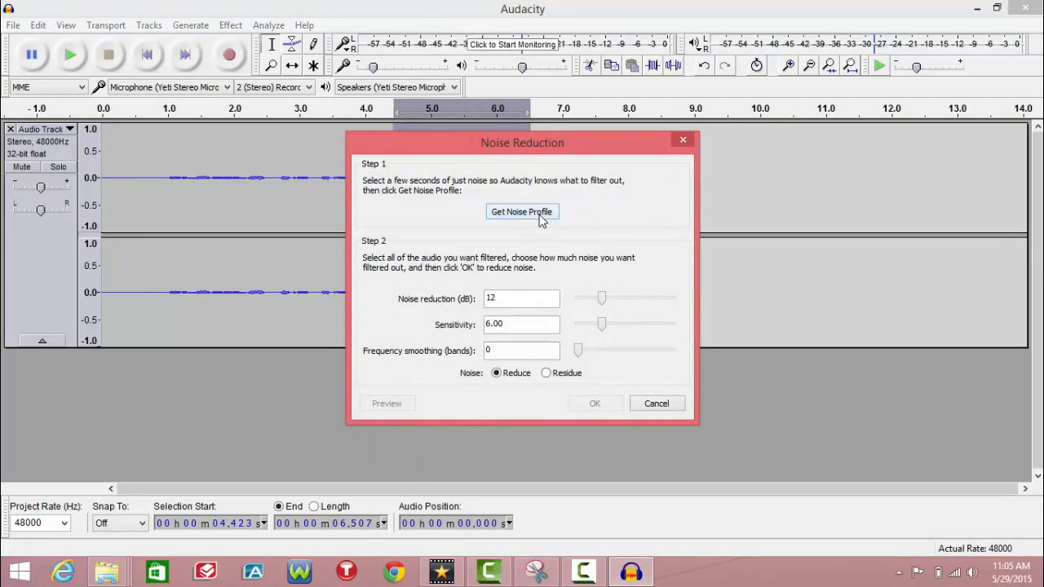
click(522, 212)
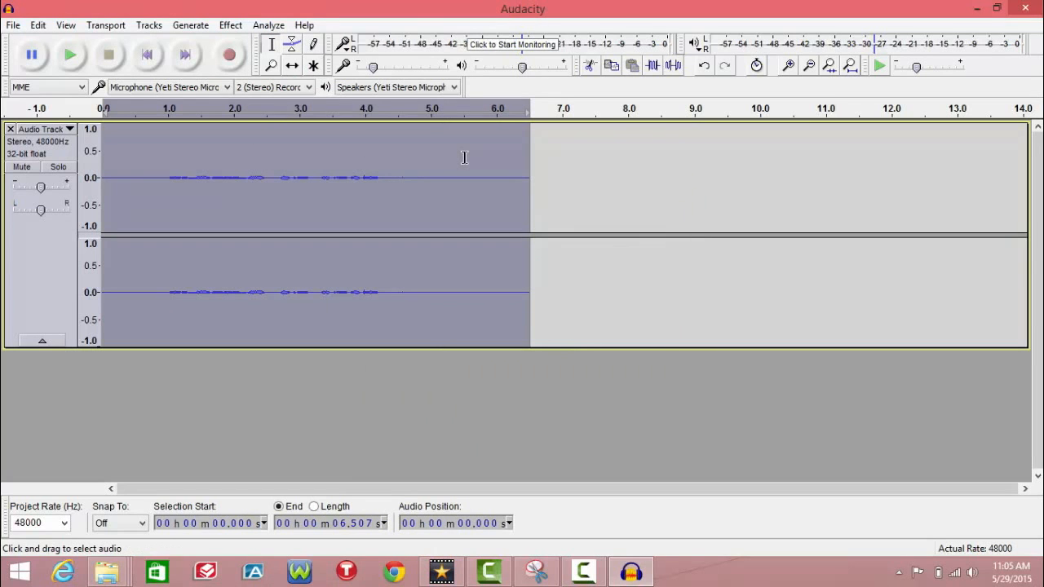
Run Noise Reduction with that profile across the whole recording.
click(230, 25)
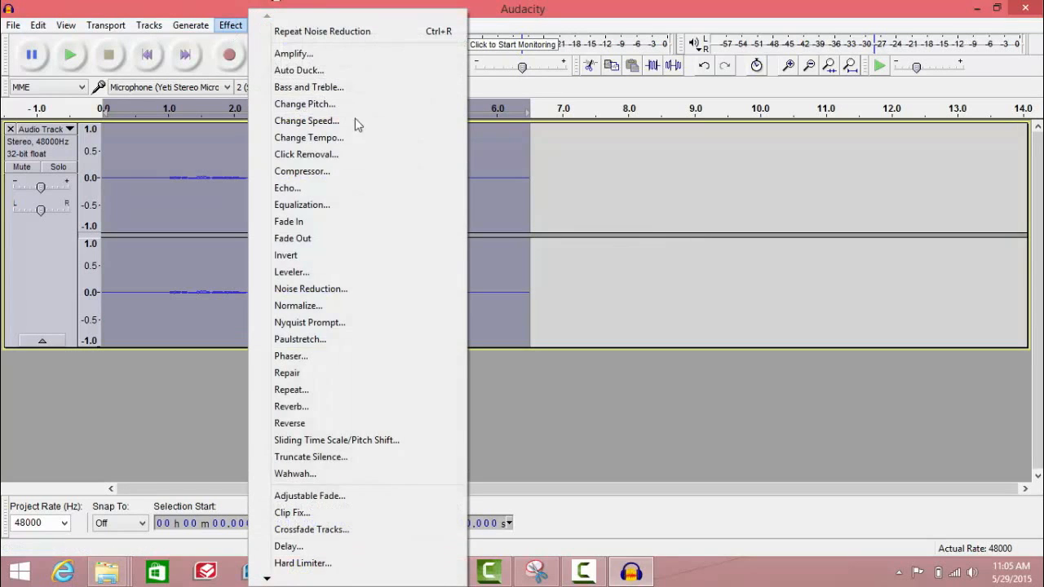
click(311, 288)
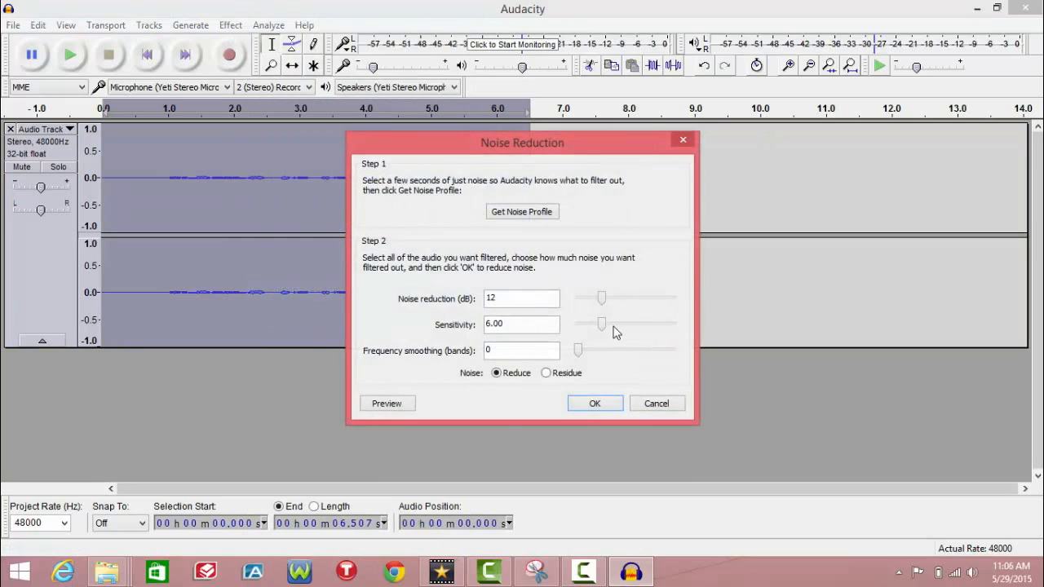
click(595, 403)
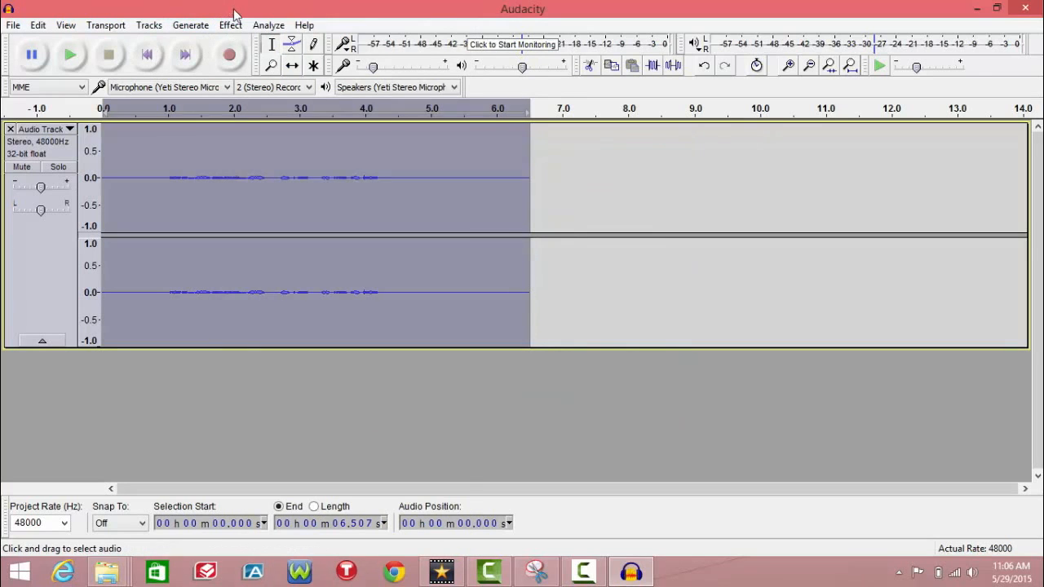
Normalize the track to -1.0 dB maximum amplitude with DC offset removed.
click(230, 25)
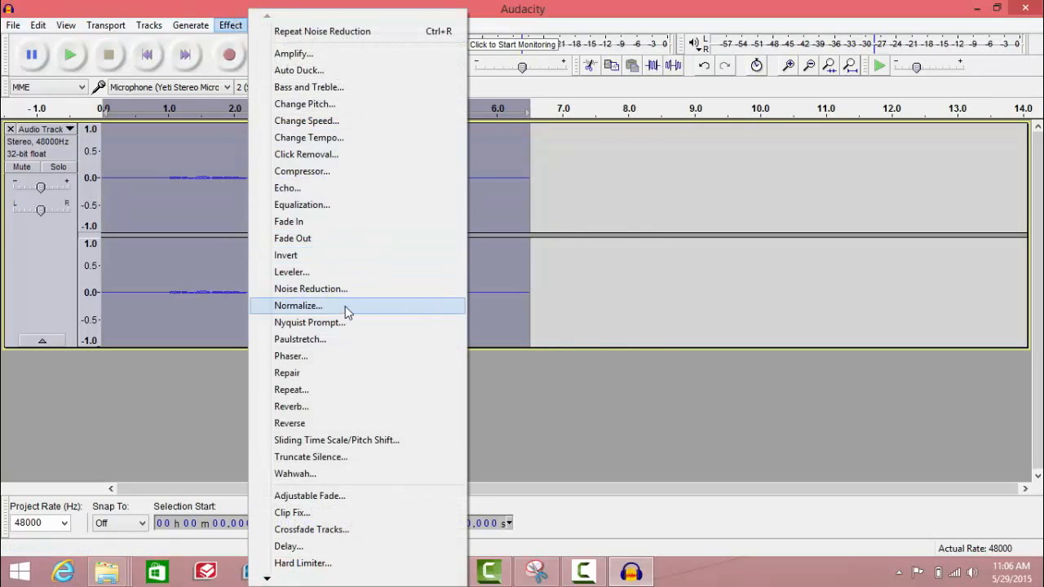
click(298, 305)
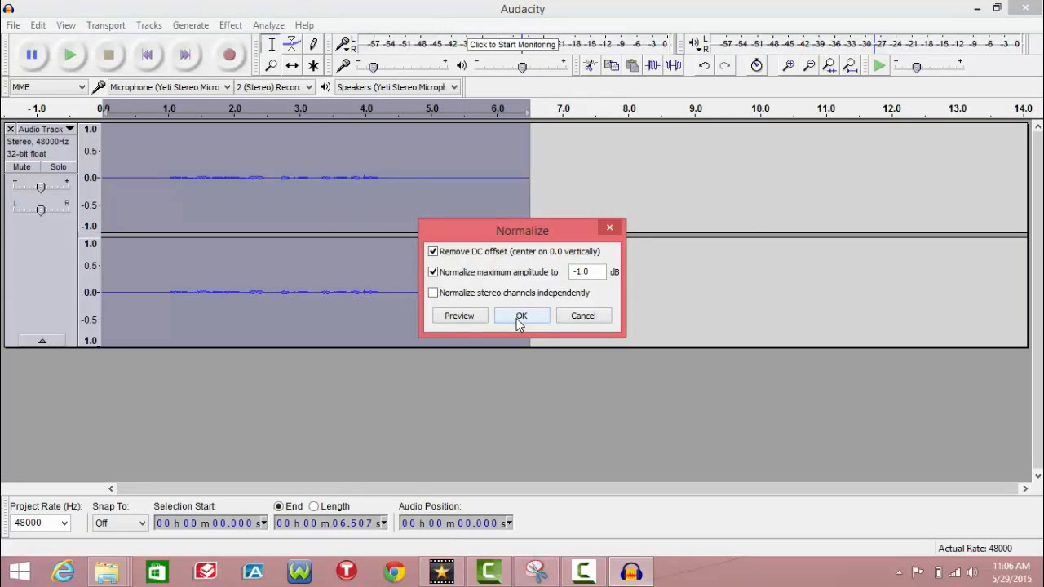
click(521, 314)
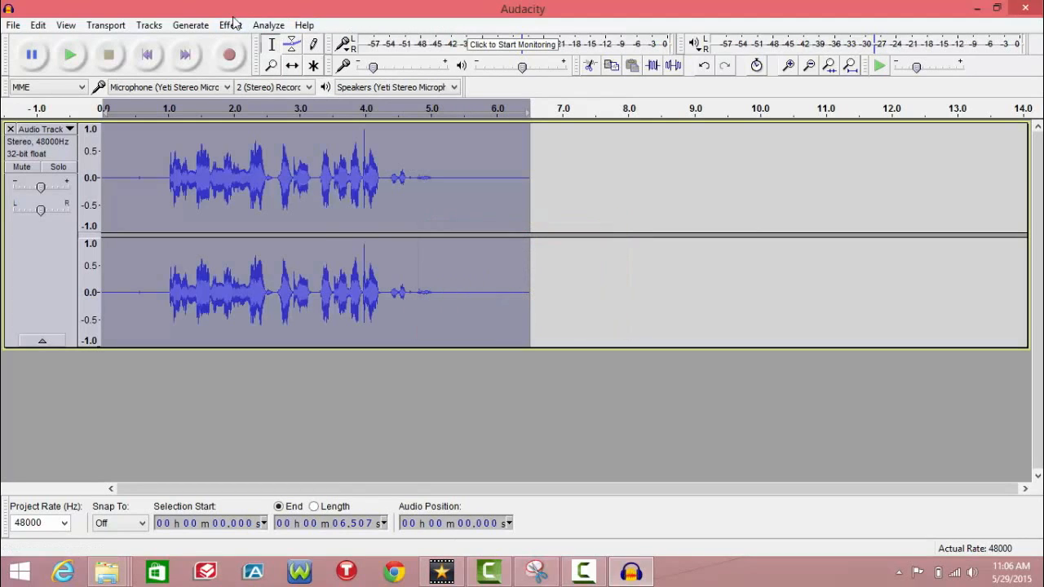
Compress the track with a -12 dB threshold, 2:1 ratio and make-up gain.
click(231, 24)
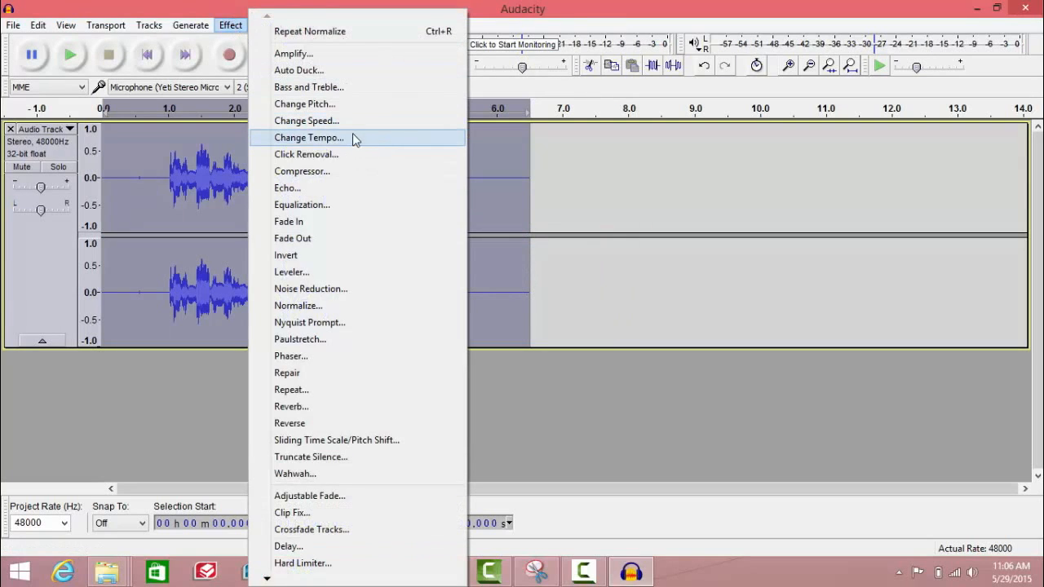
mouse_move(352, 174)
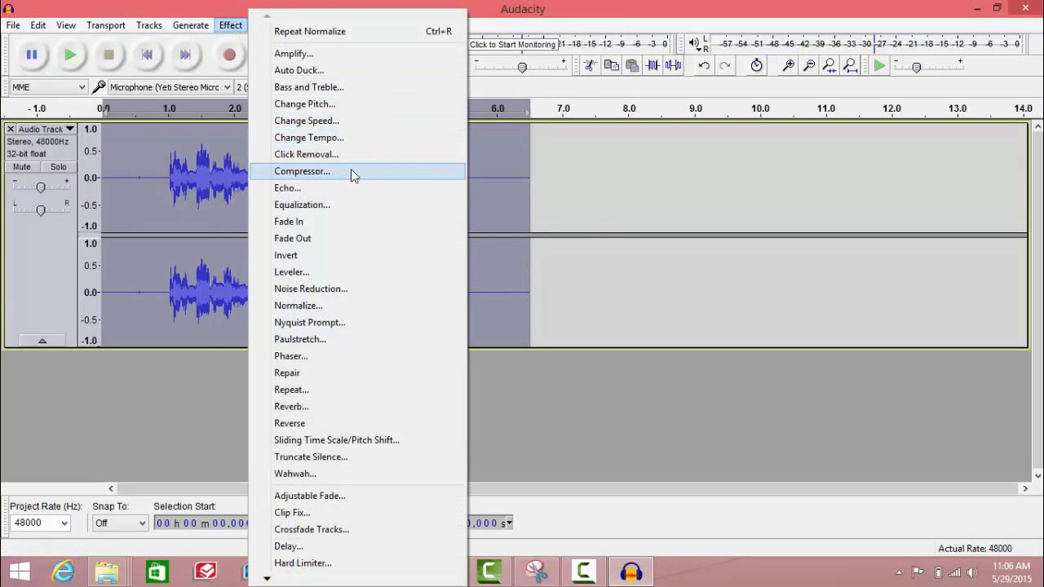
click(303, 171)
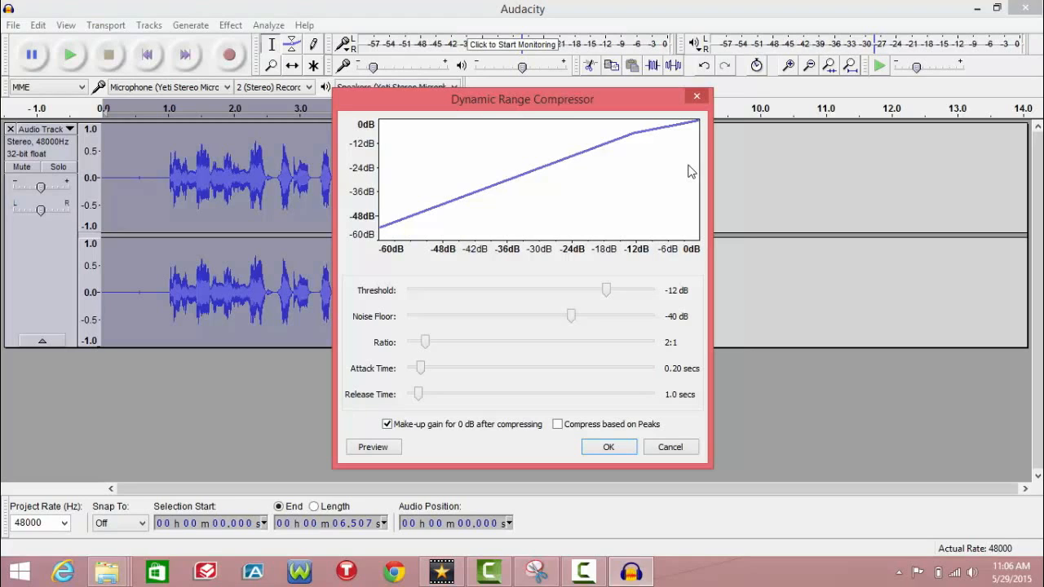
mouse_move(553, 403)
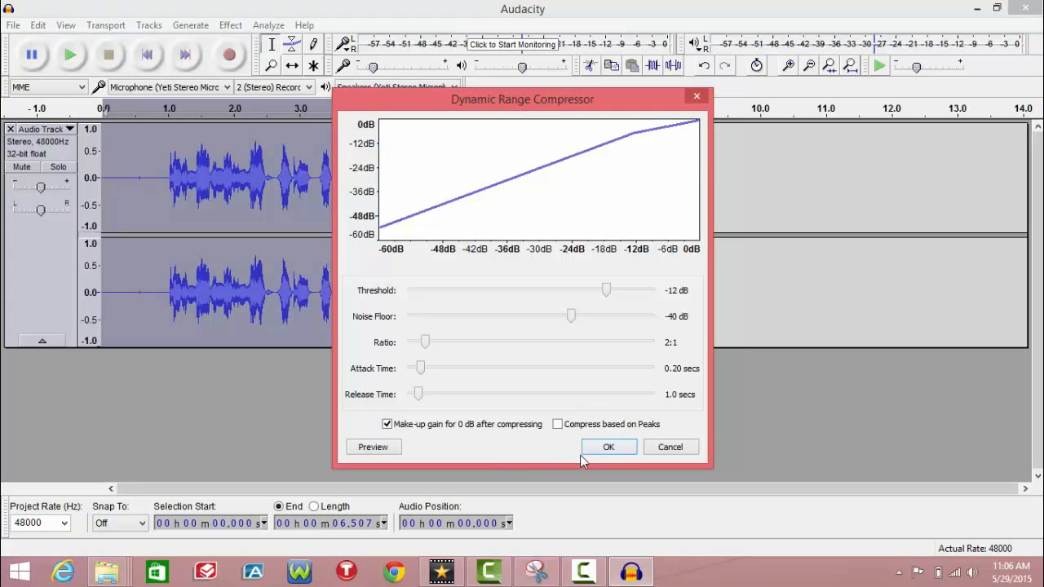
mouse_move(607, 453)
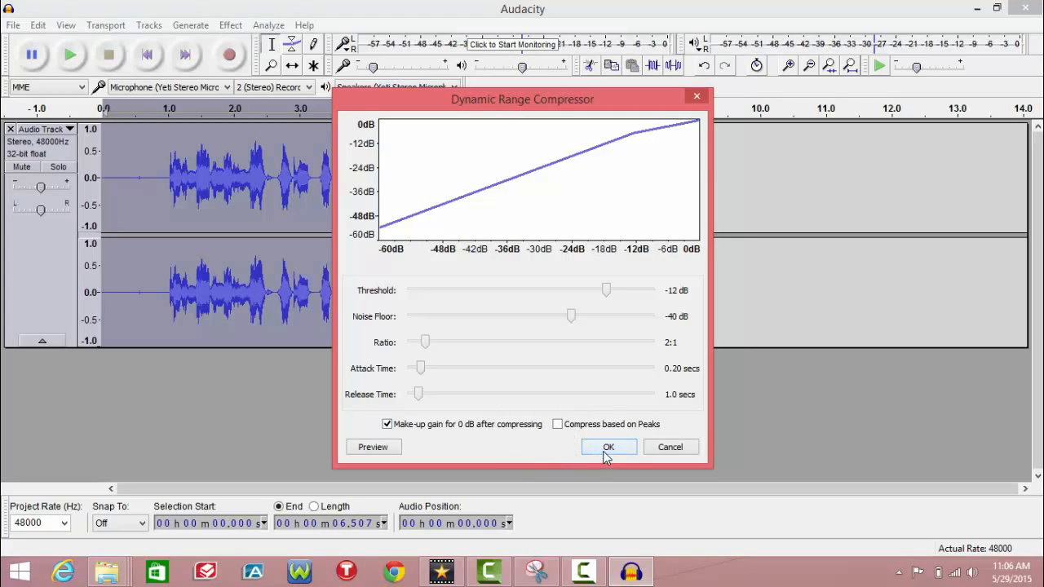
click(608, 447)
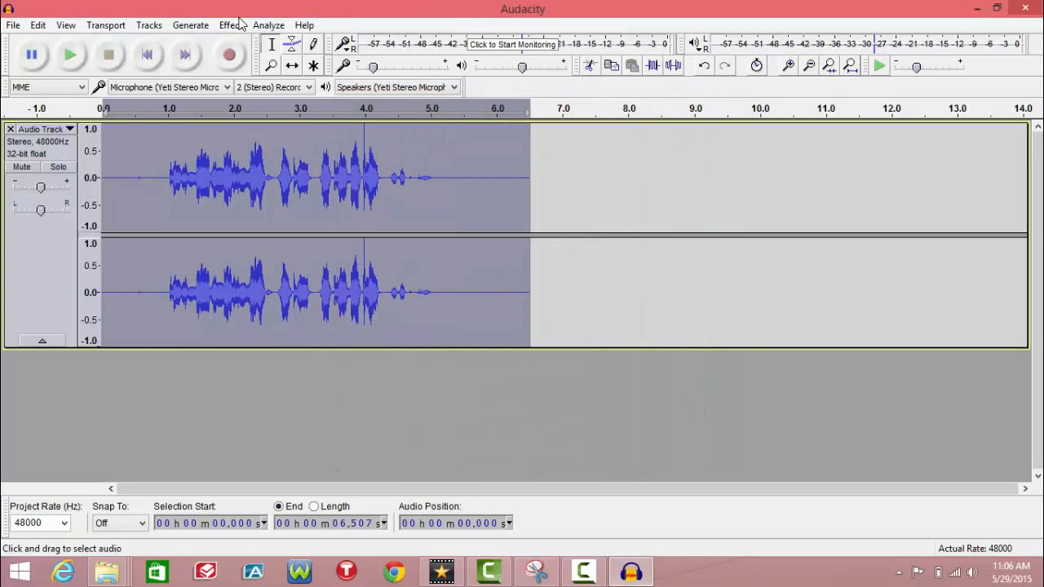
In Equalization, load the RAP curve, flatten it, sketch a low cut below 100 Hz, then flatten again.
click(229, 24)
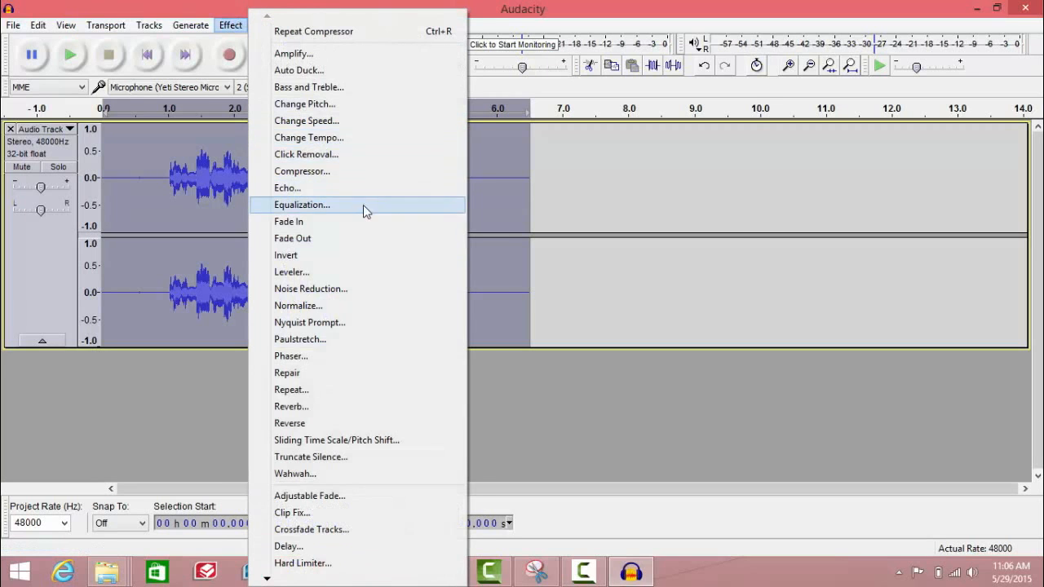
click(302, 205)
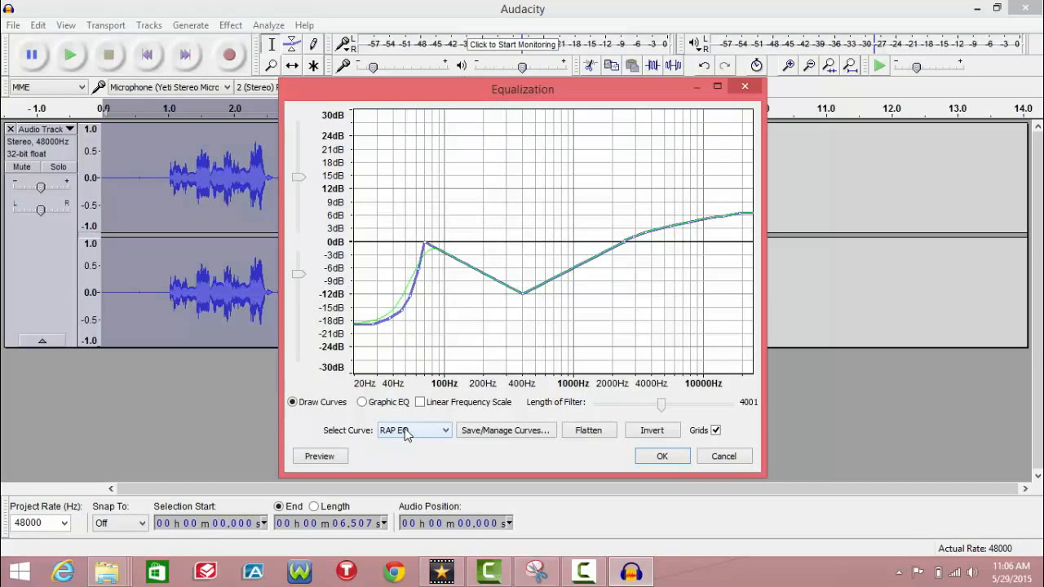
click(443, 430)
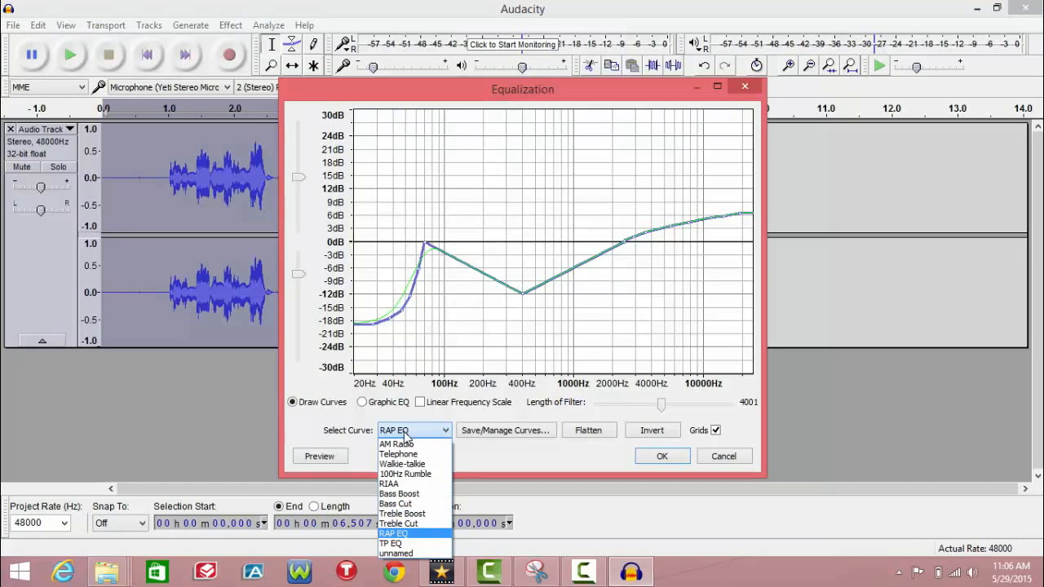
click(397, 534)
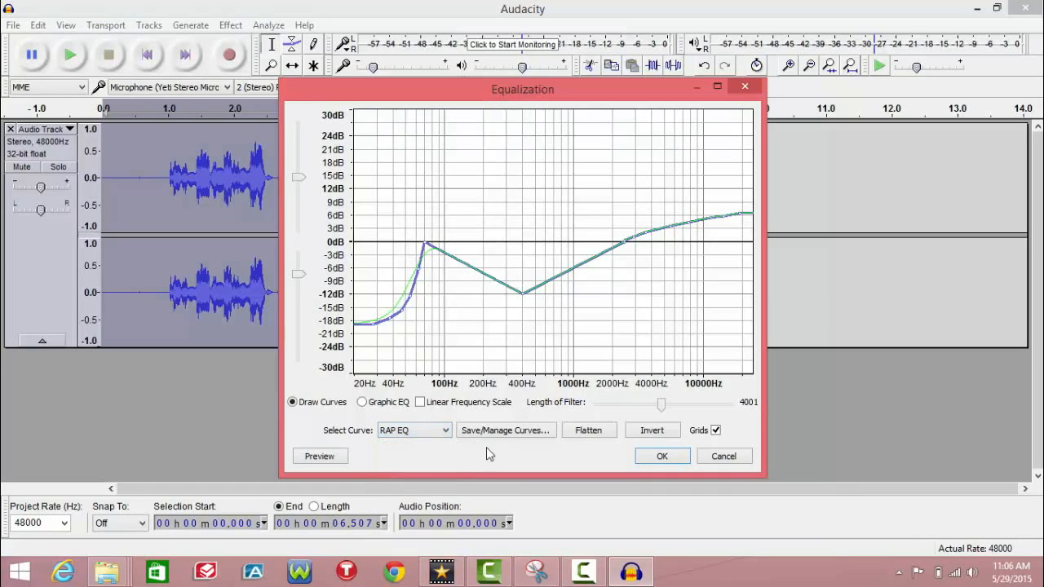
mouse_move(392, 416)
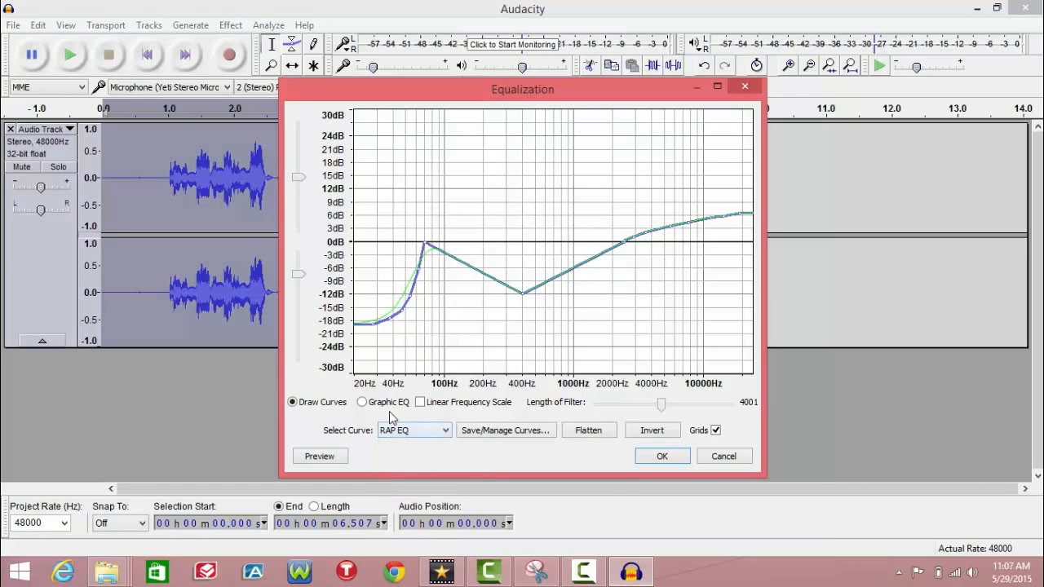
mouse_move(500, 500)
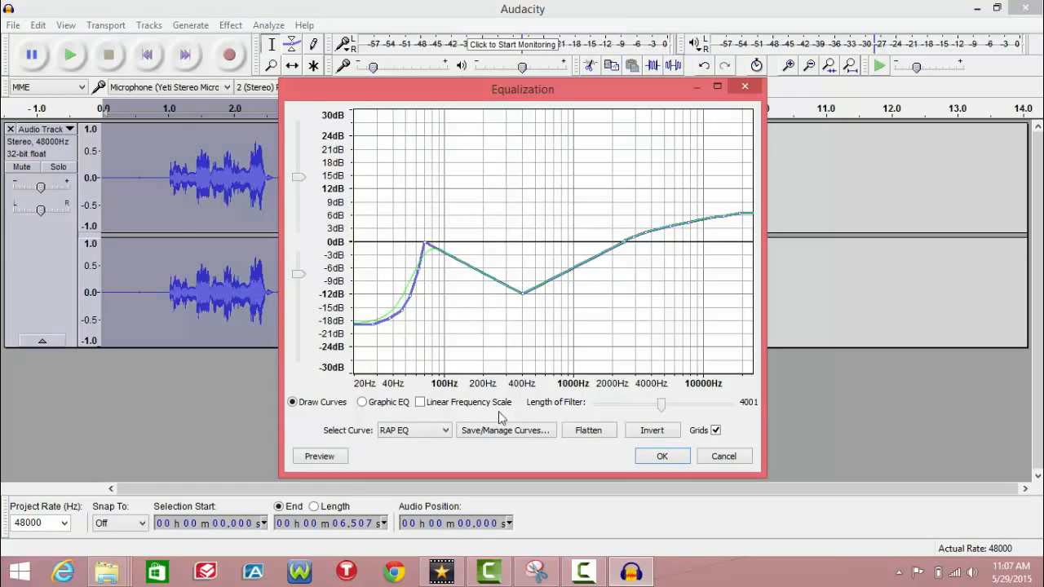
click(589, 430)
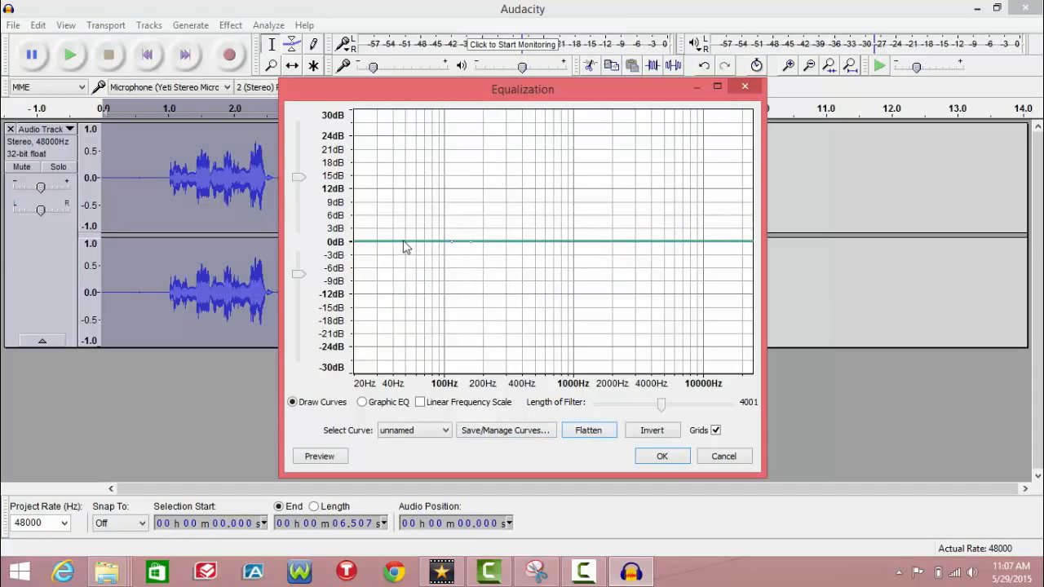
drag(408, 245, 382, 317)
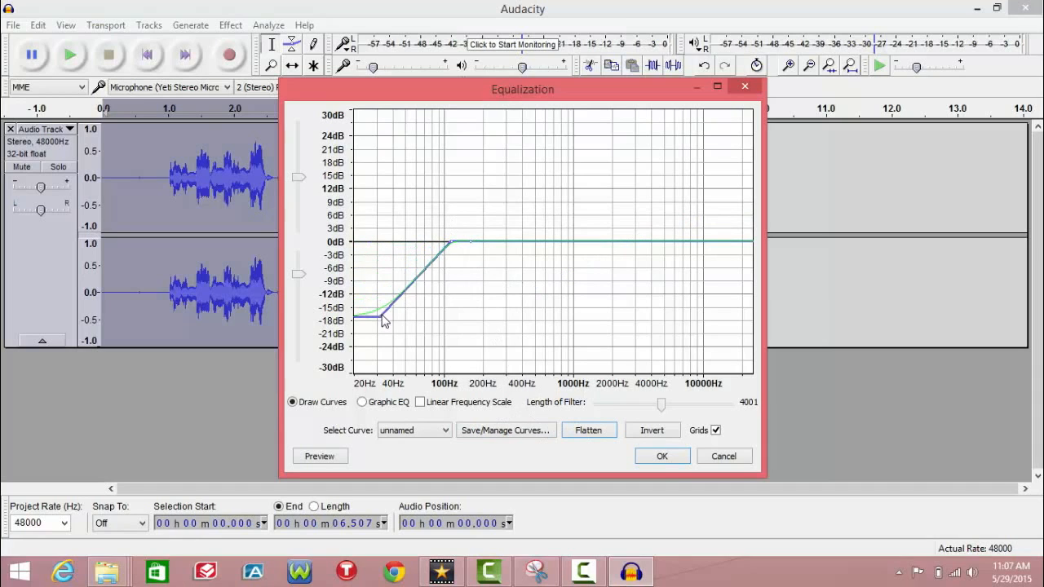
drag(383, 318, 371, 339)
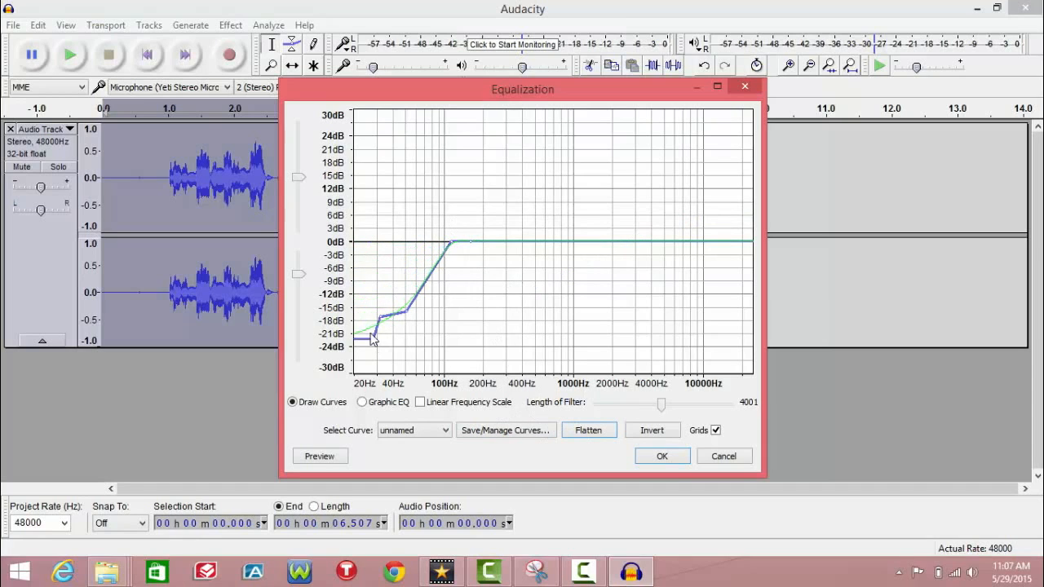
click(589, 430)
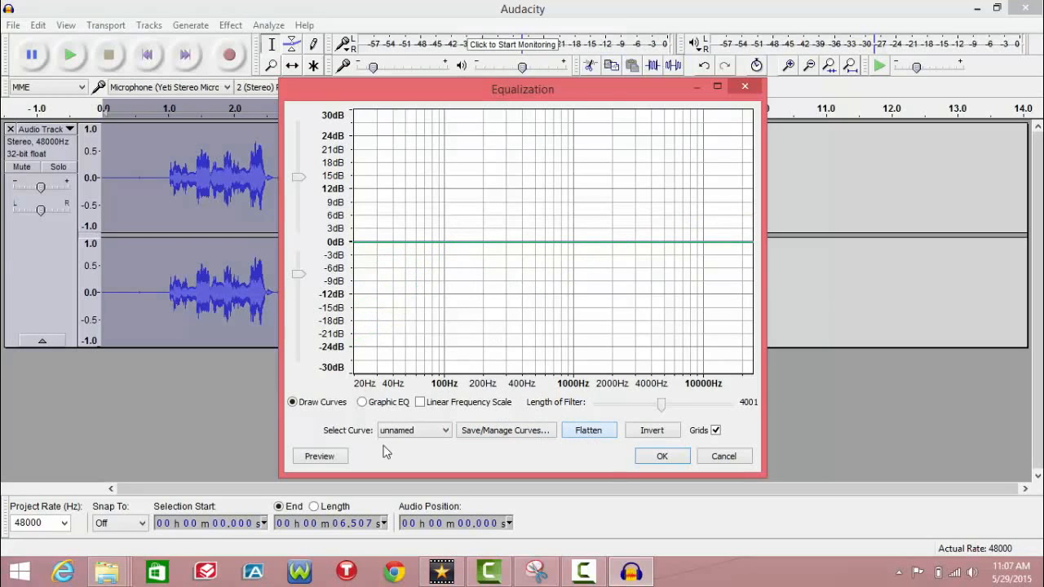
Try the Bass Boost curve lowered to about 3 dB, then the Treble Boost curve.
click(414, 430)
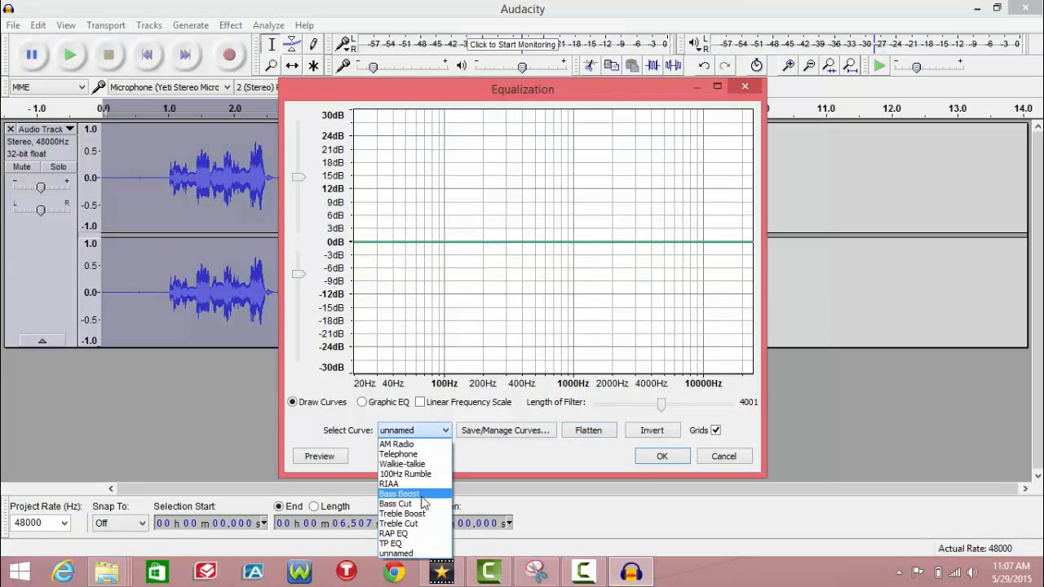
click(399, 493)
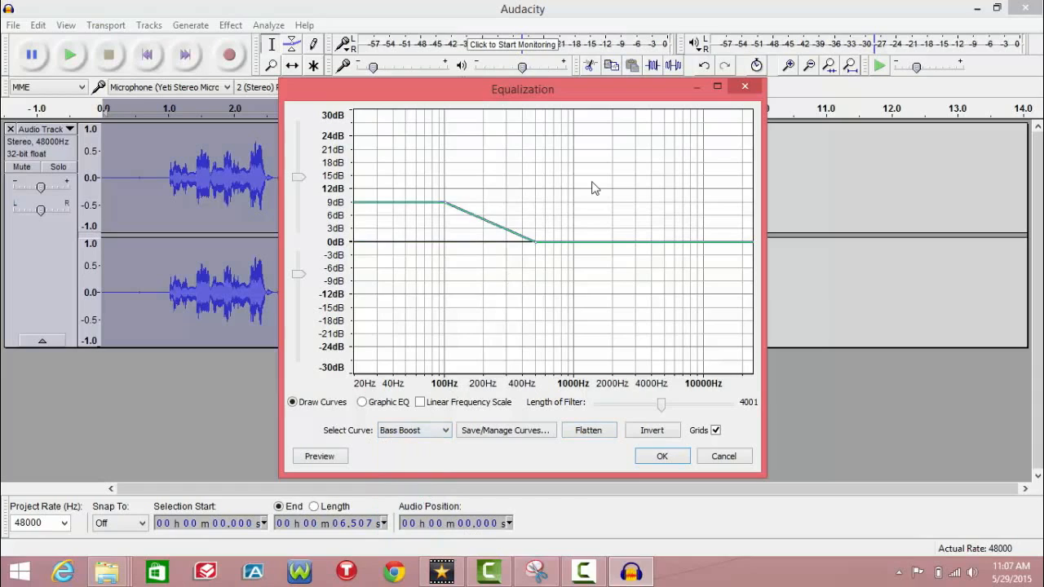
drag(445, 204, 440, 231)
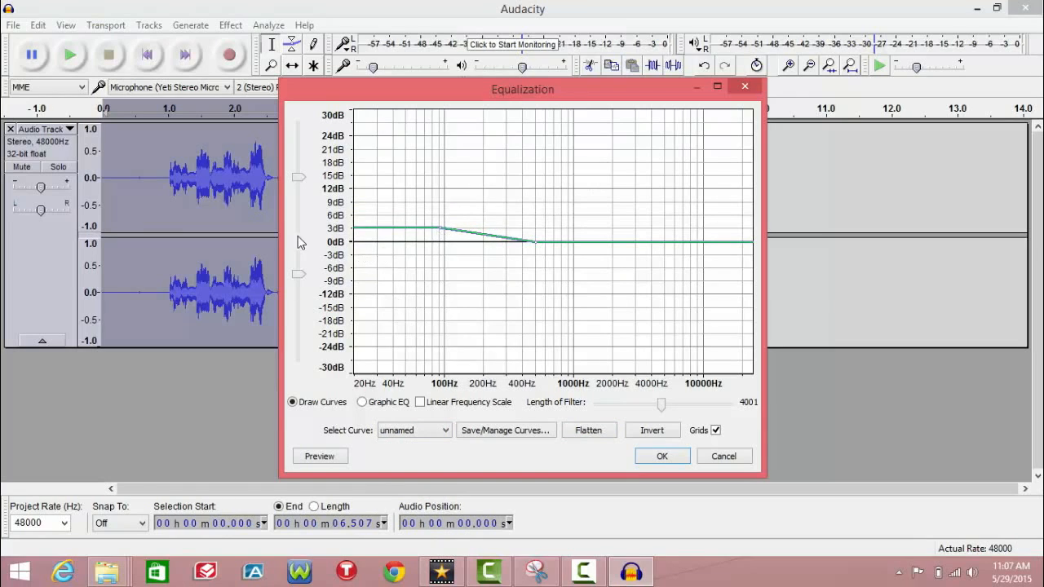
click(442, 430)
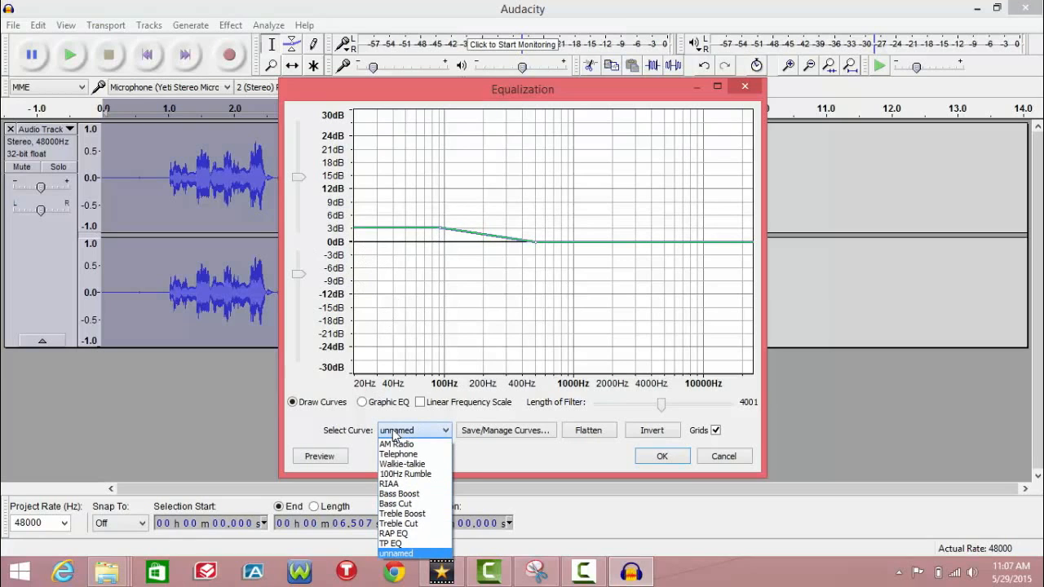
mouse_move(397, 504)
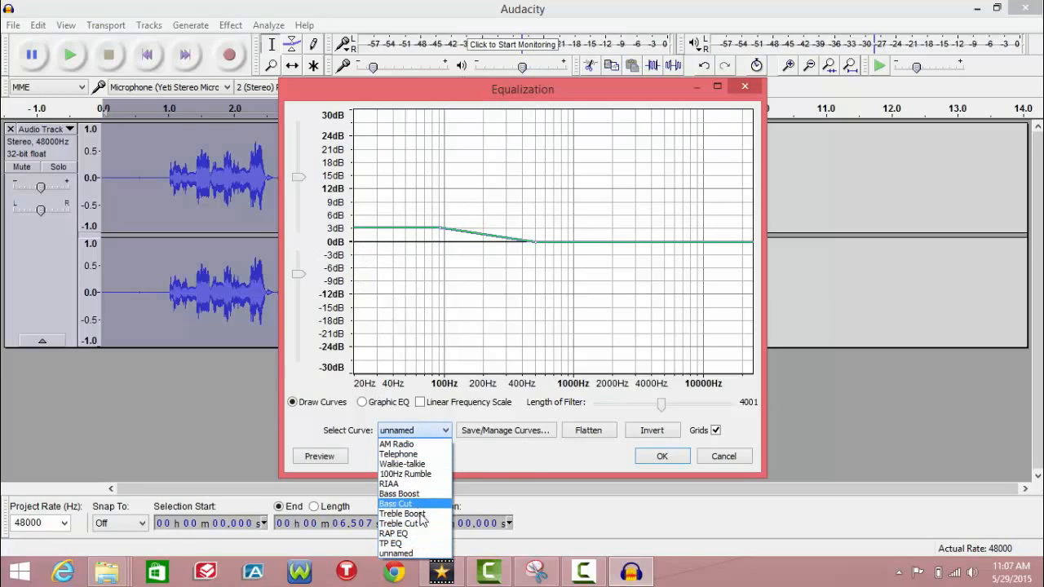
click(398, 513)
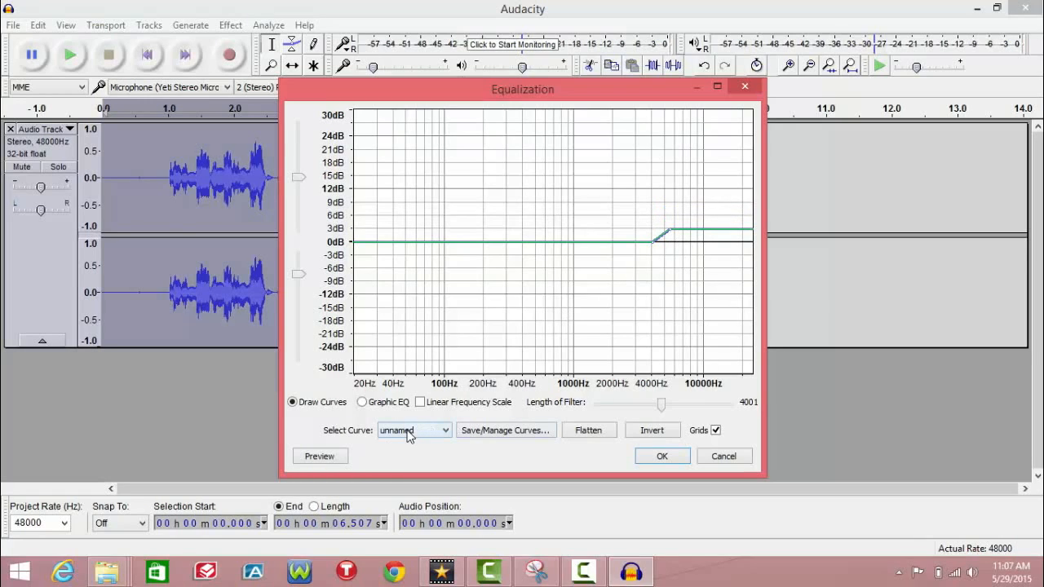
mouse_move(375, 447)
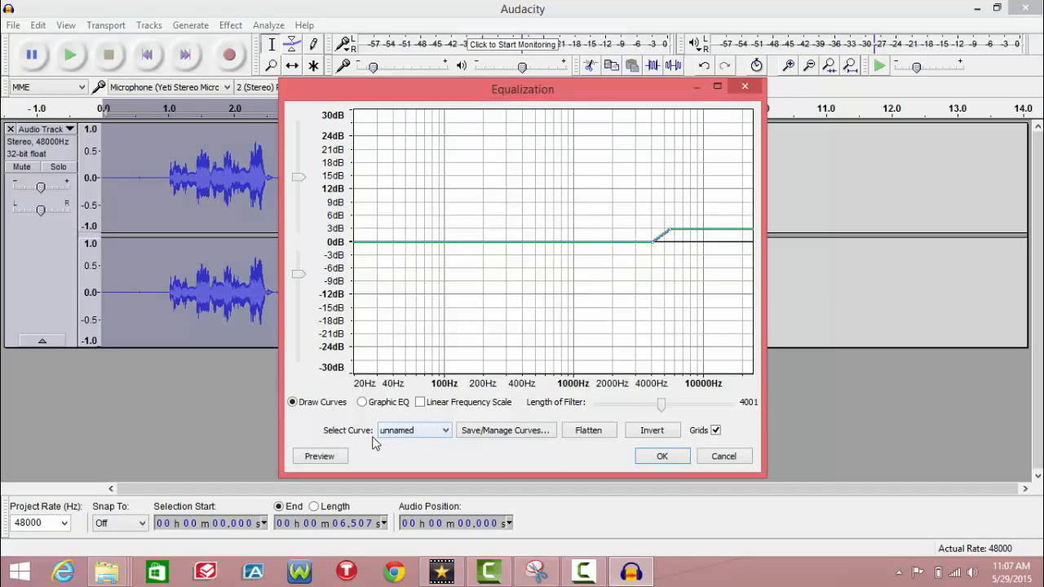
click(413, 429)
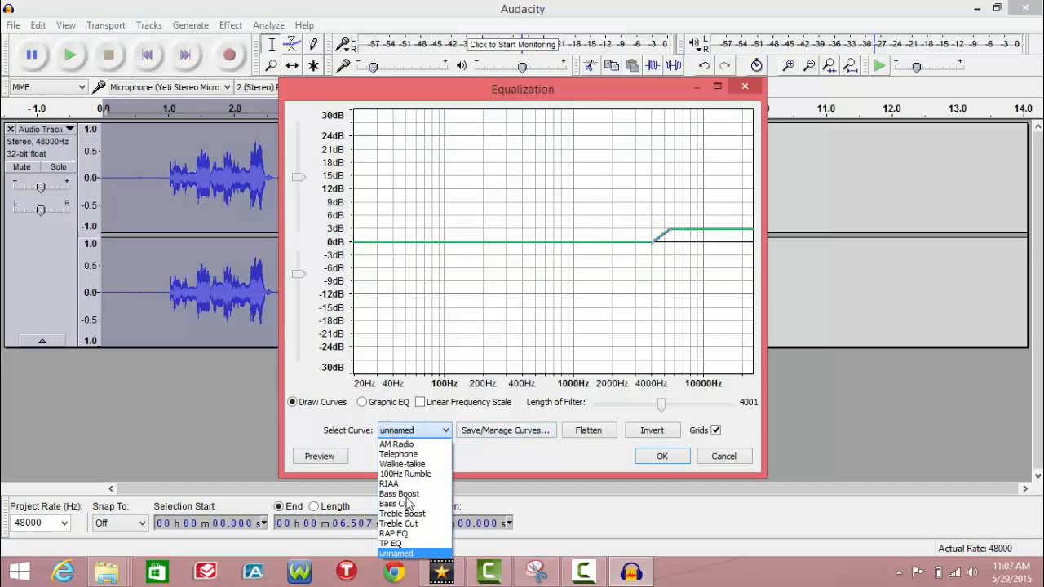
Reload the RAP curve and raise its 400 Hz dip to around -4 dB, with a narrow notch near 3000 Hz.
click(398, 533)
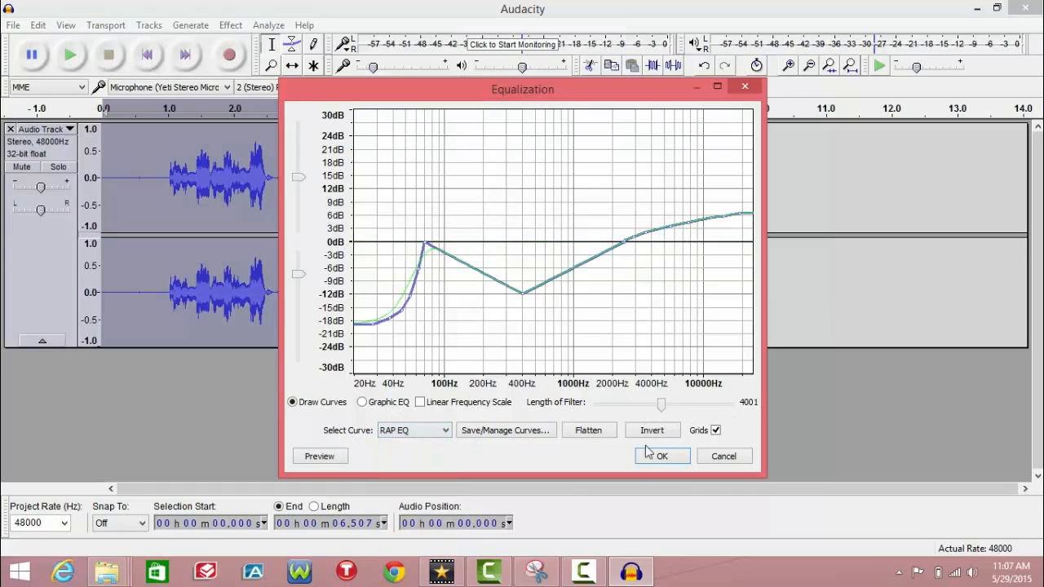
mouse_move(525, 302)
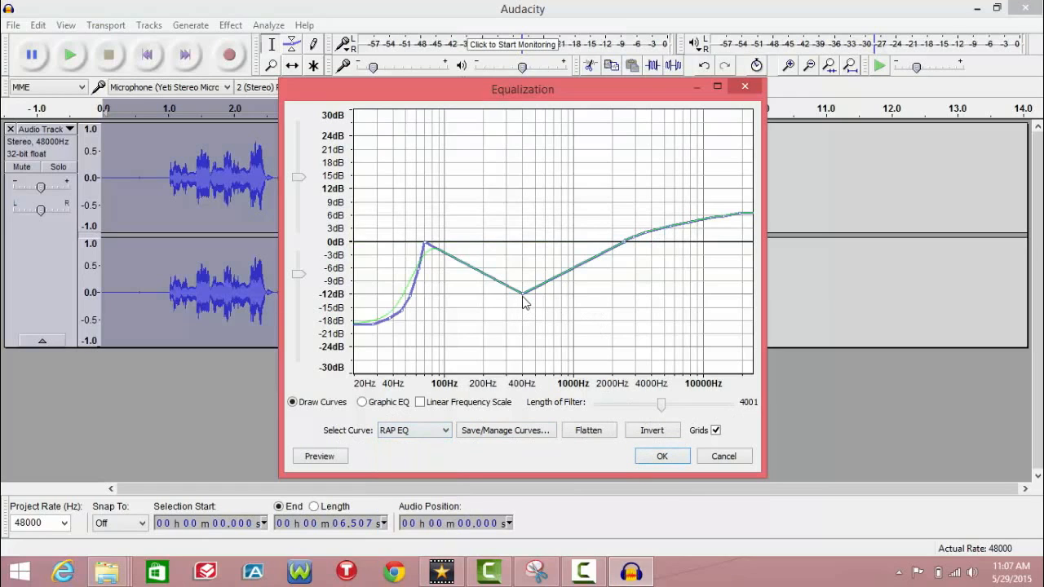
drag(522, 294, 523, 286)
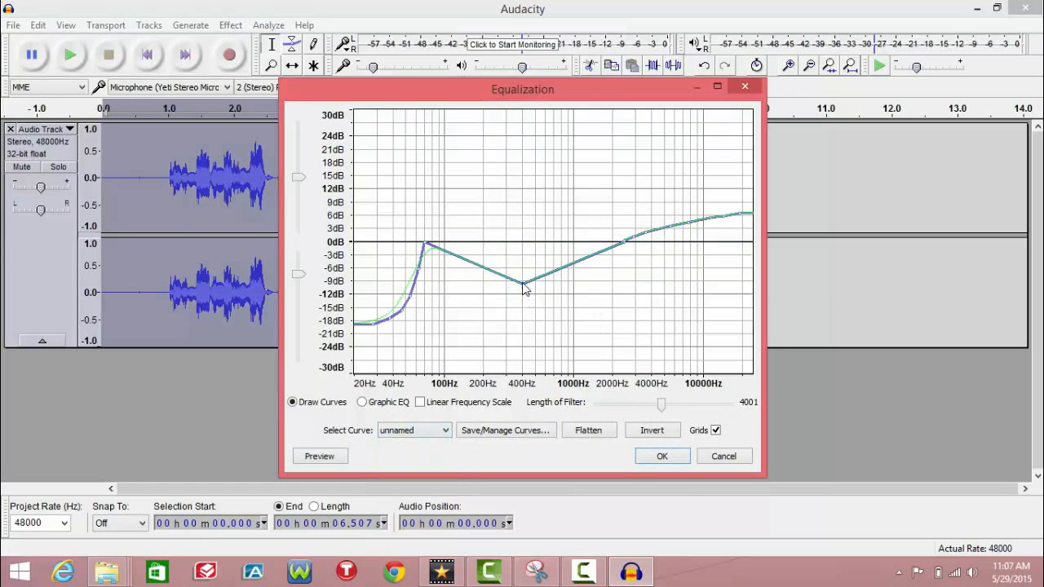
drag(525, 288, 524, 271)
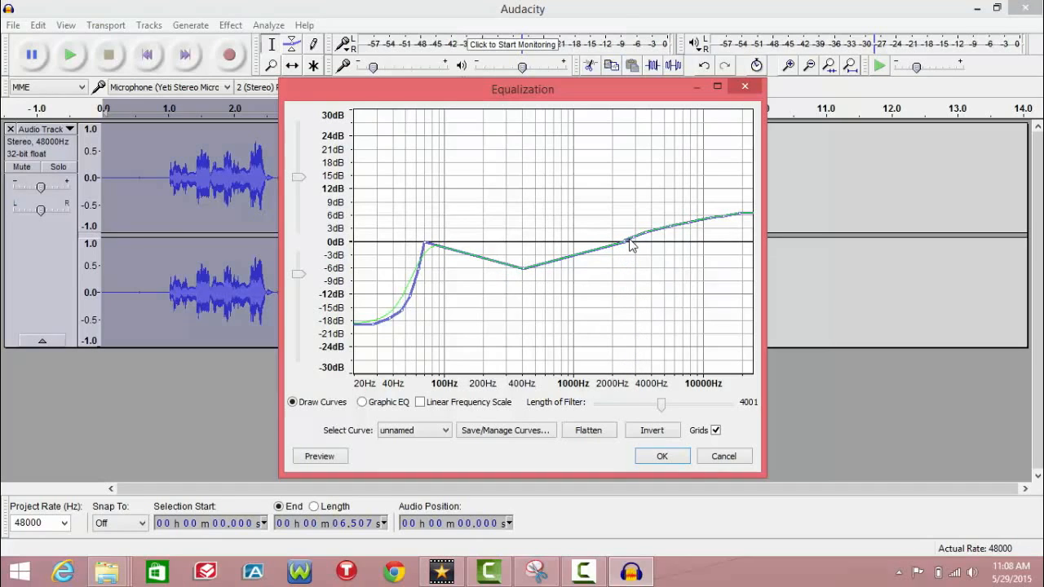
drag(635, 243, 638, 310)
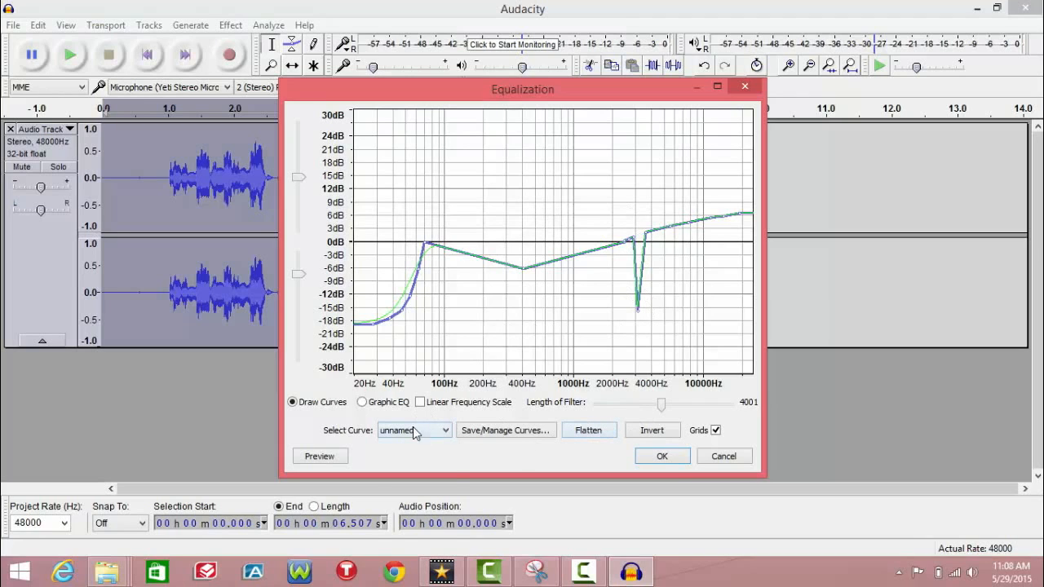
click(414, 430)
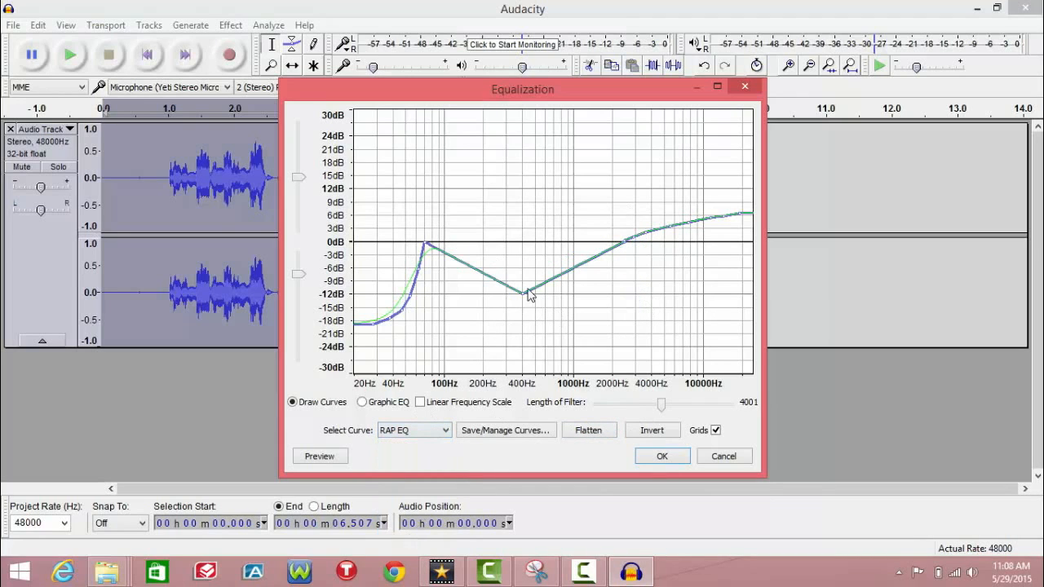
drag(528, 294, 523, 261)
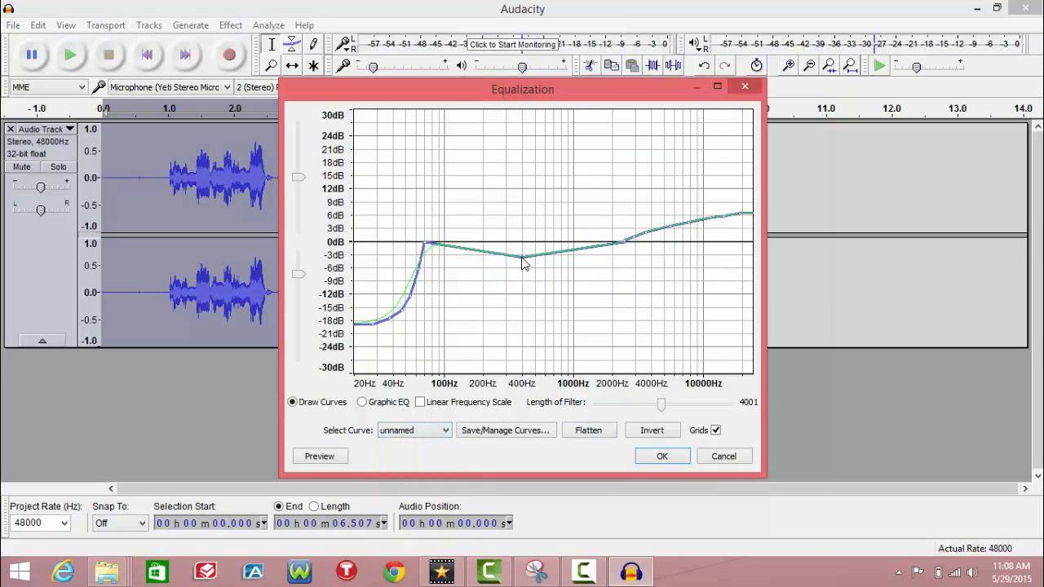
drag(522, 263, 525, 272)
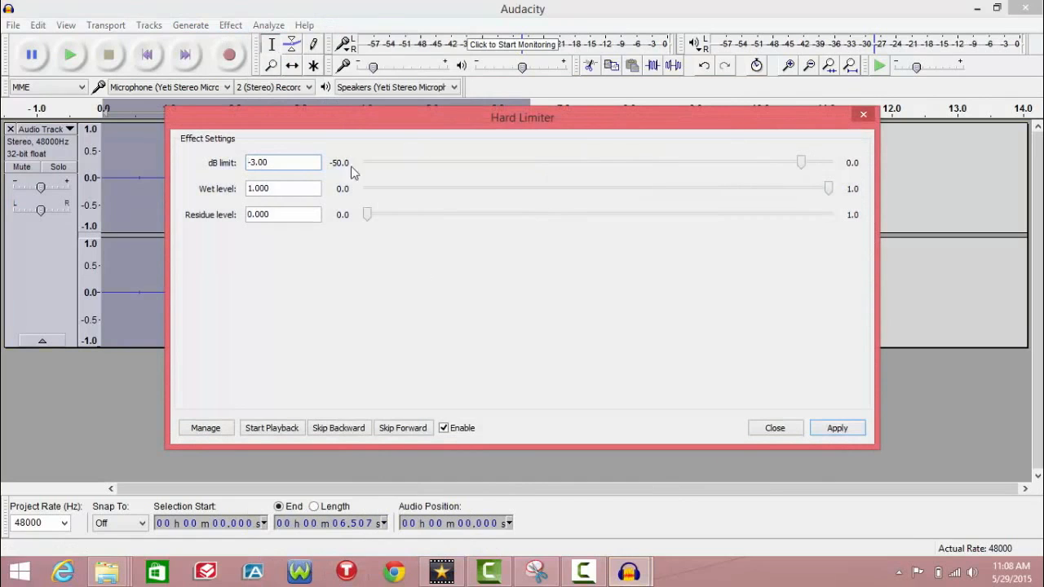
mouse_move(477, 249)
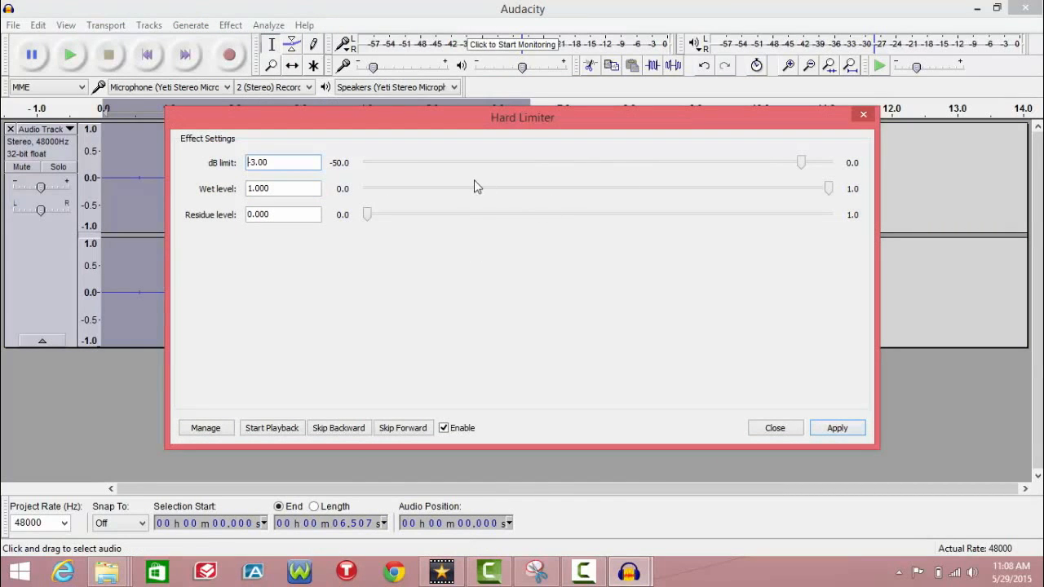
mouse_move(368, 240)
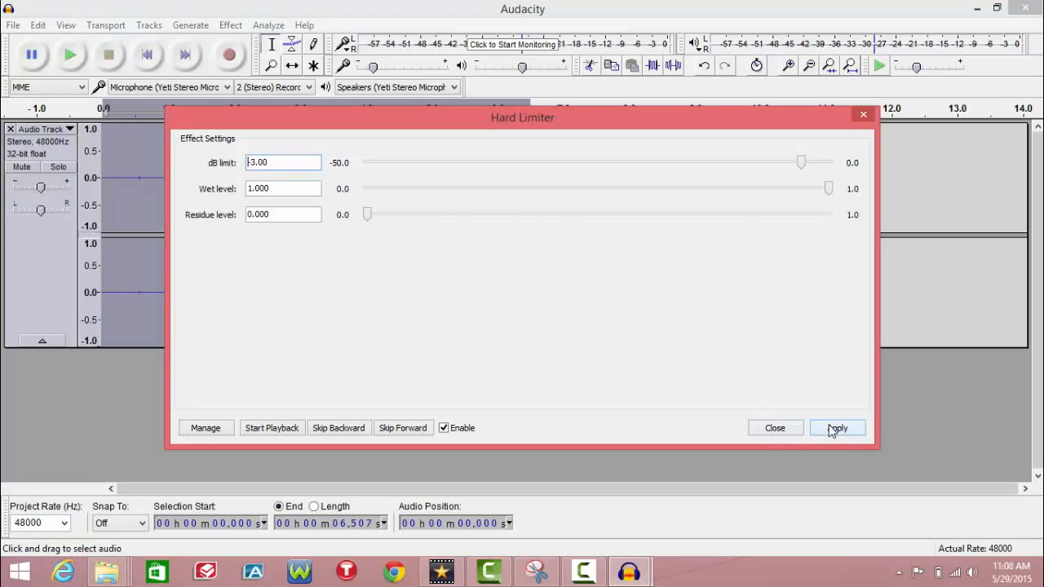
Apply the Hard Limiter at -3 dB, wet level 1.0, residue 0.0.
click(837, 427)
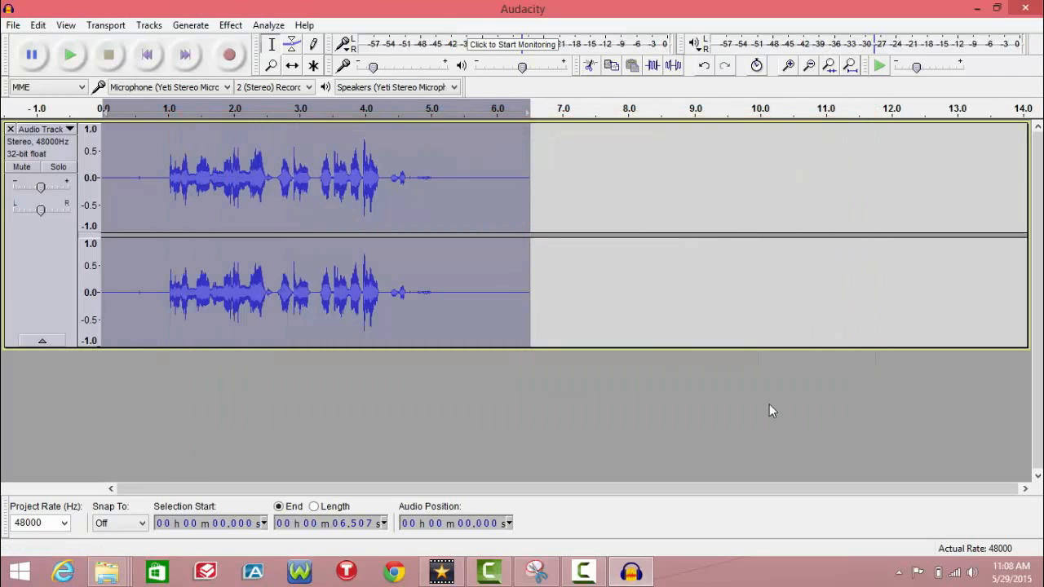
mouse_move(367, 145)
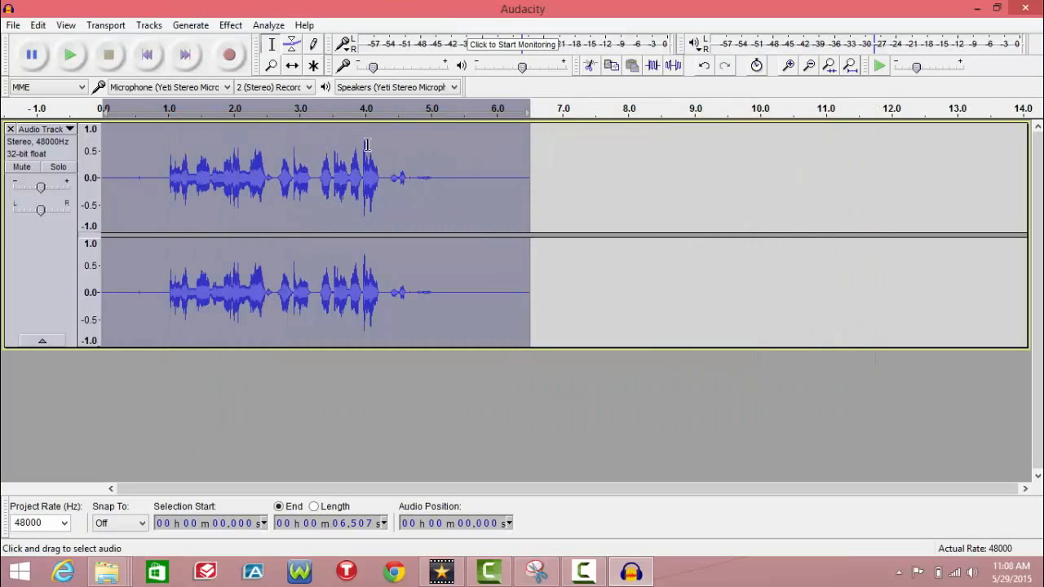
mouse_move(349, 141)
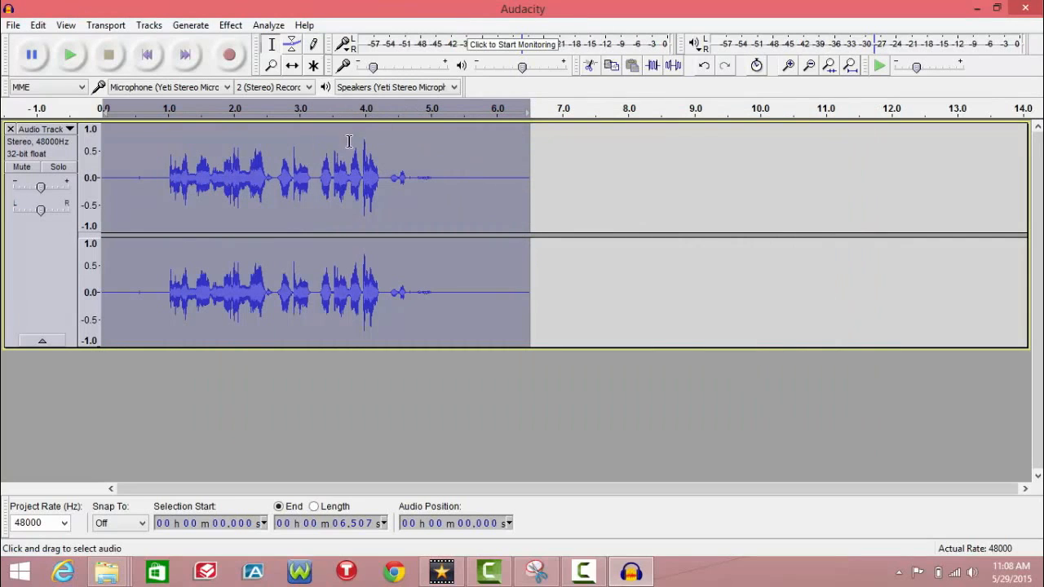
mouse_move(378, 150)
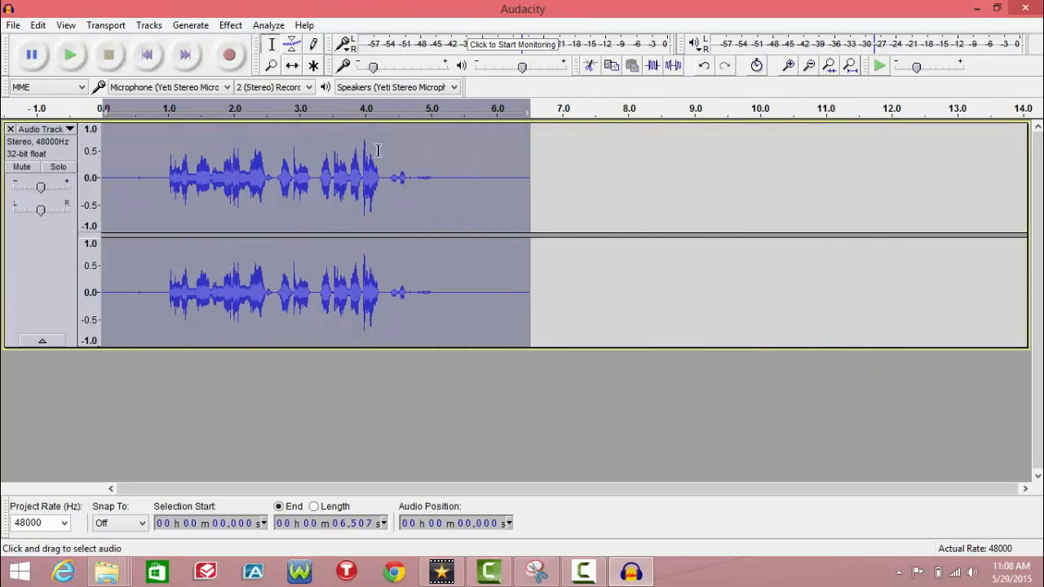
mouse_move(444, 289)
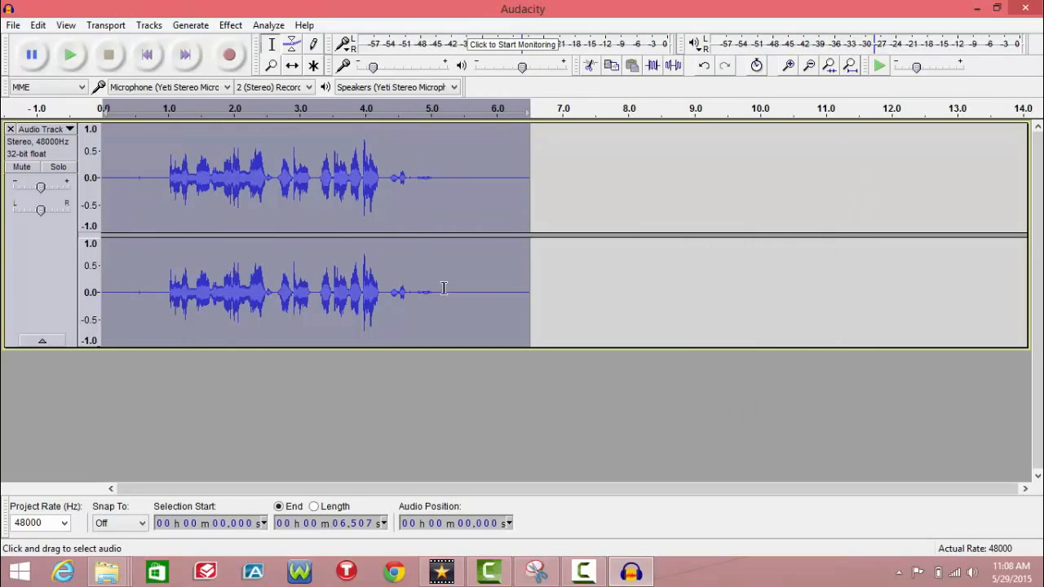
mouse_move(213, 208)
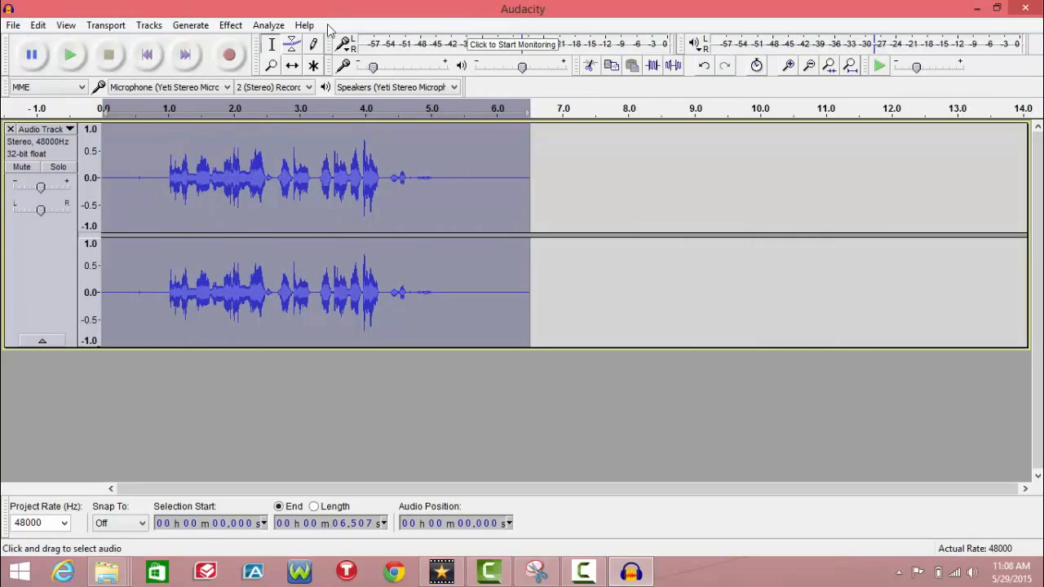
Normalize again to -1.0 dB peak with DC offset removed.
click(230, 25)
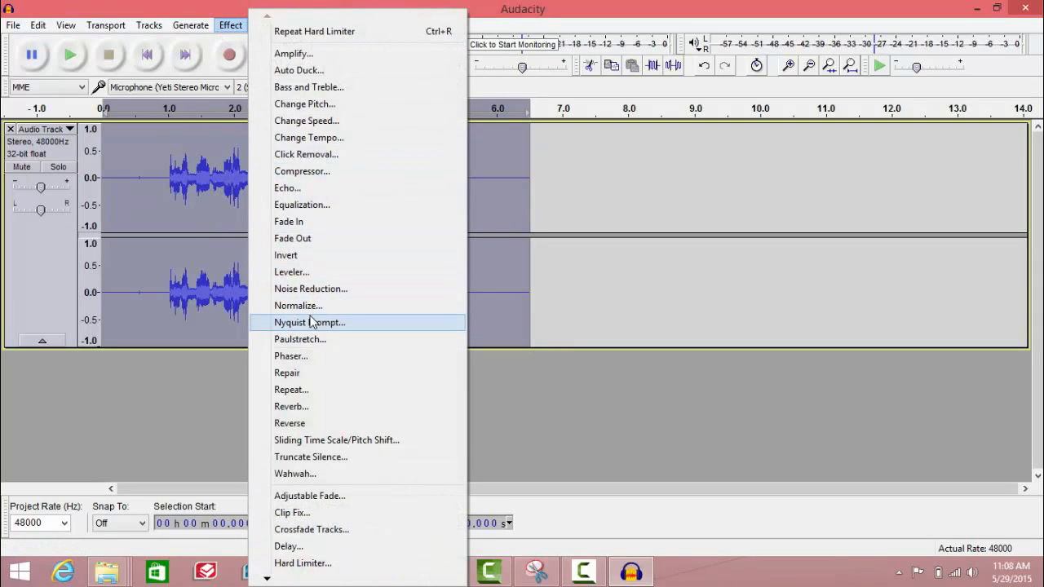
click(298, 305)
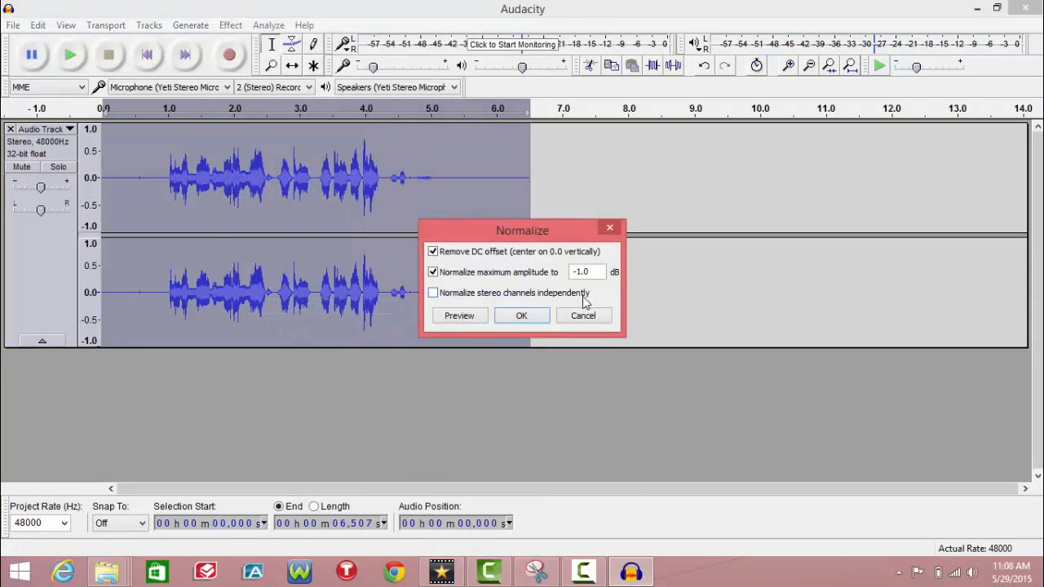
click(521, 314)
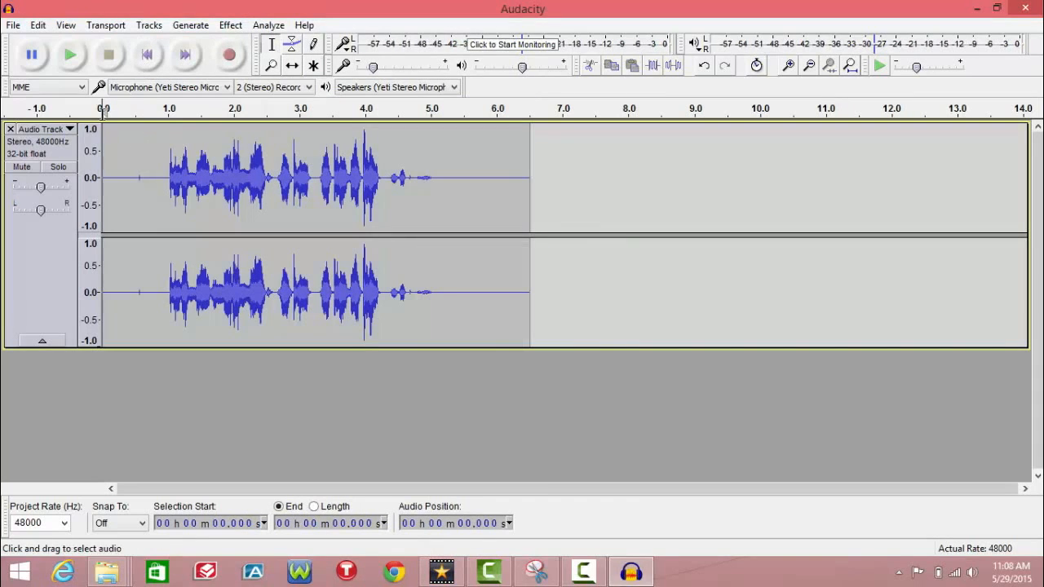
Audition the processed vocal, playing it back briefly and stopping.
click(68, 54)
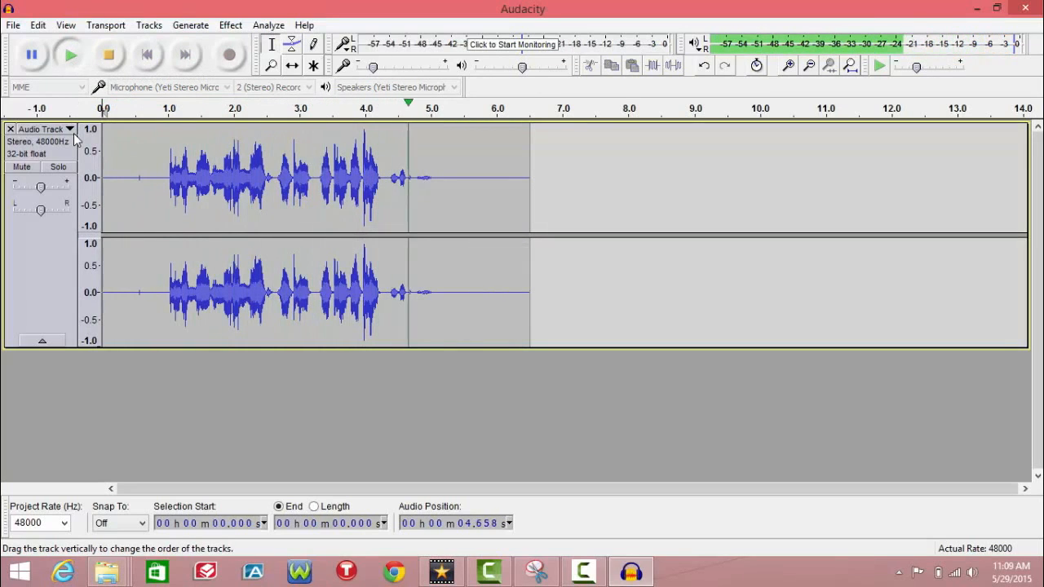
click(108, 54)
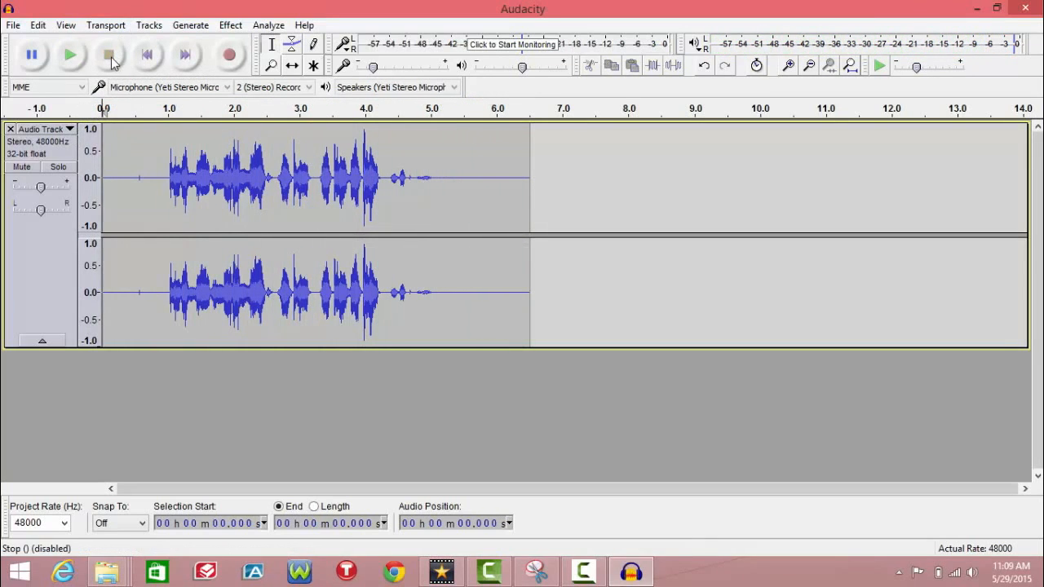
mouse_move(189, 120)
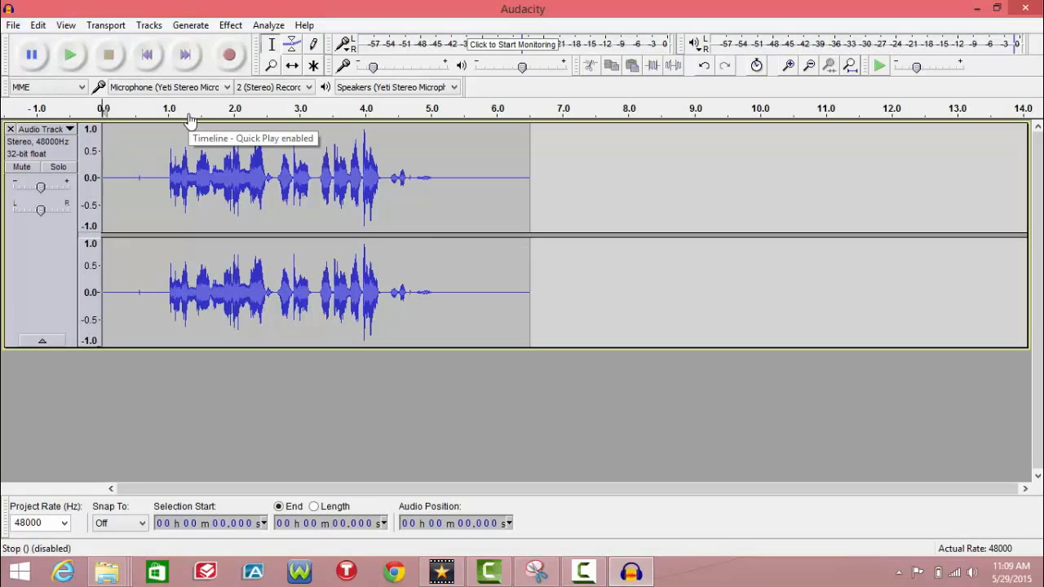
mouse_move(147, 55)
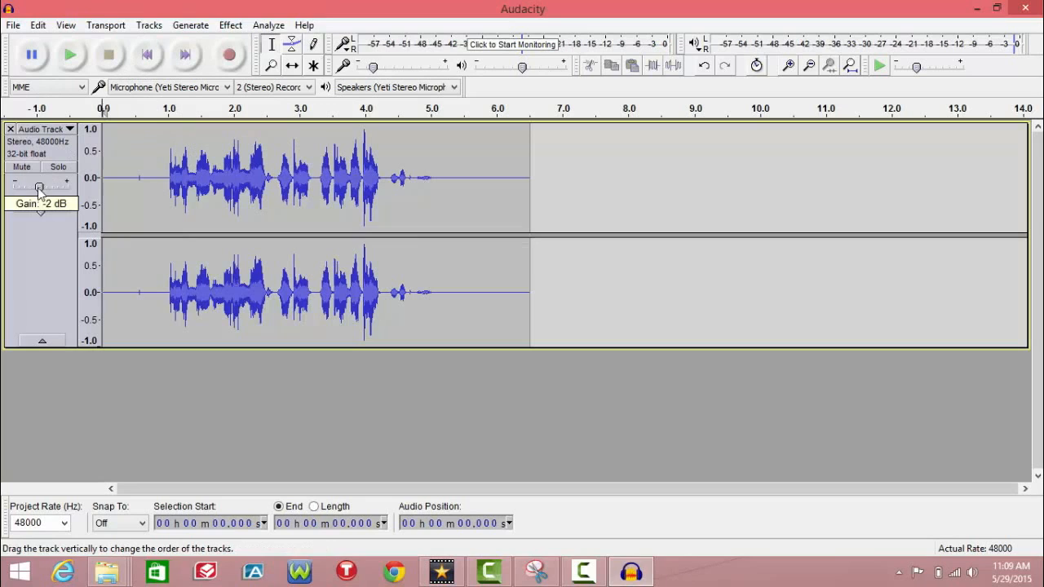
mouse_move(72, 55)
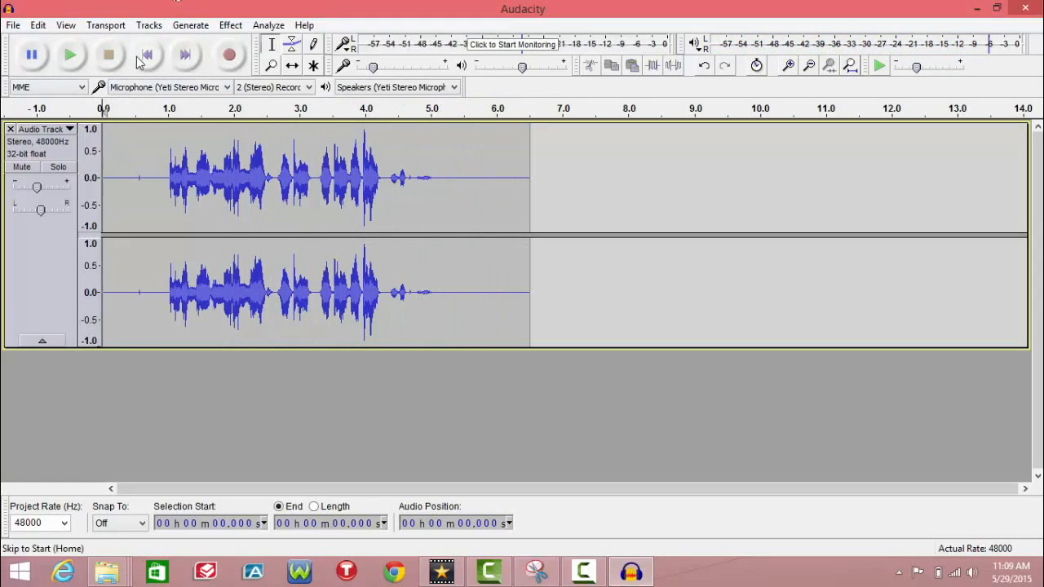
mouse_move(145, 57)
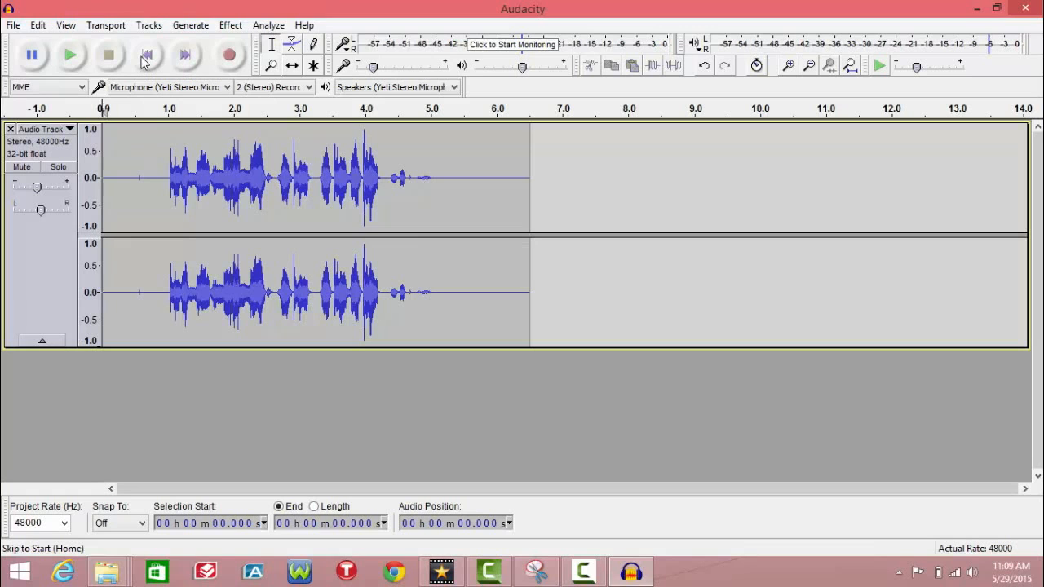
mouse_move(243, 31)
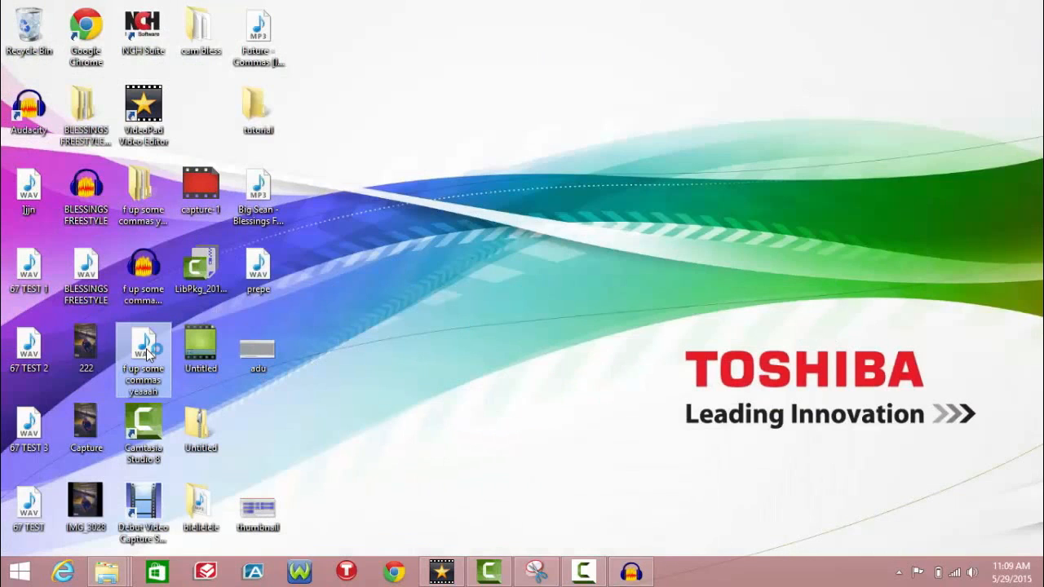
Play 'f up some commas yeaaah' in Windows Media Player's full Now Playing view, then close it.
double_click(143, 350)
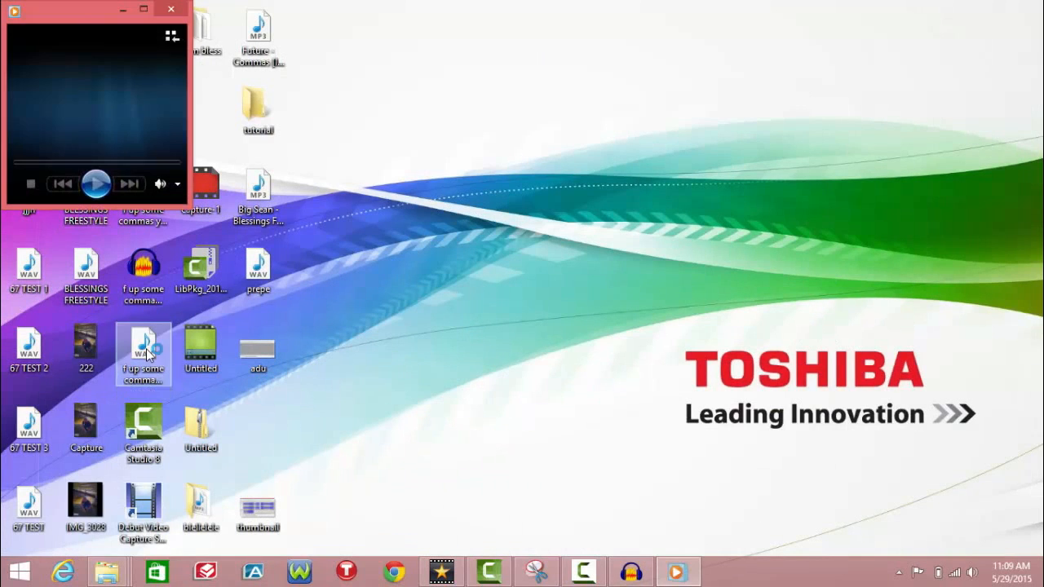
double_click(143, 354)
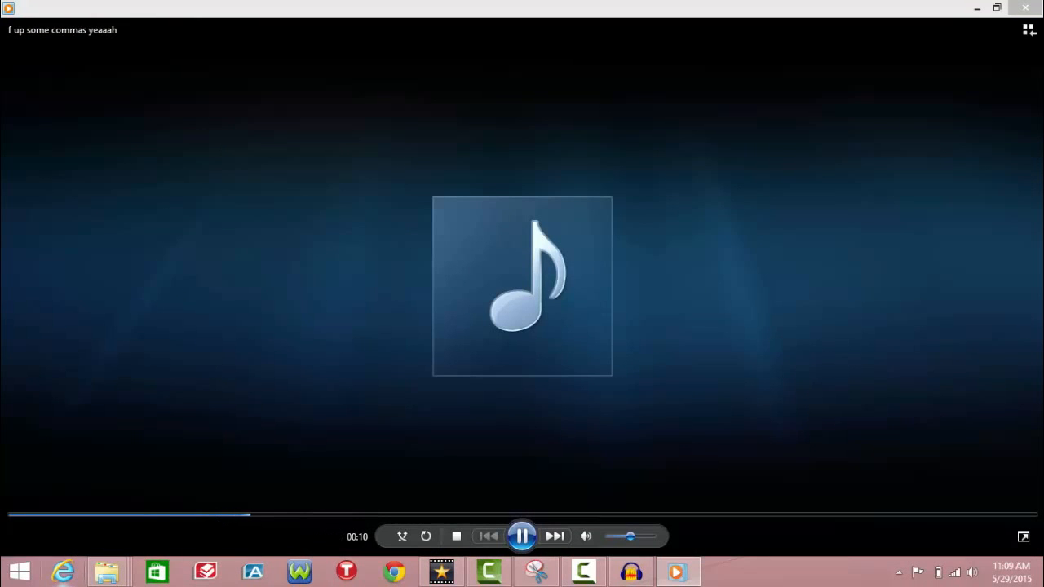
mouse_move(589, 189)
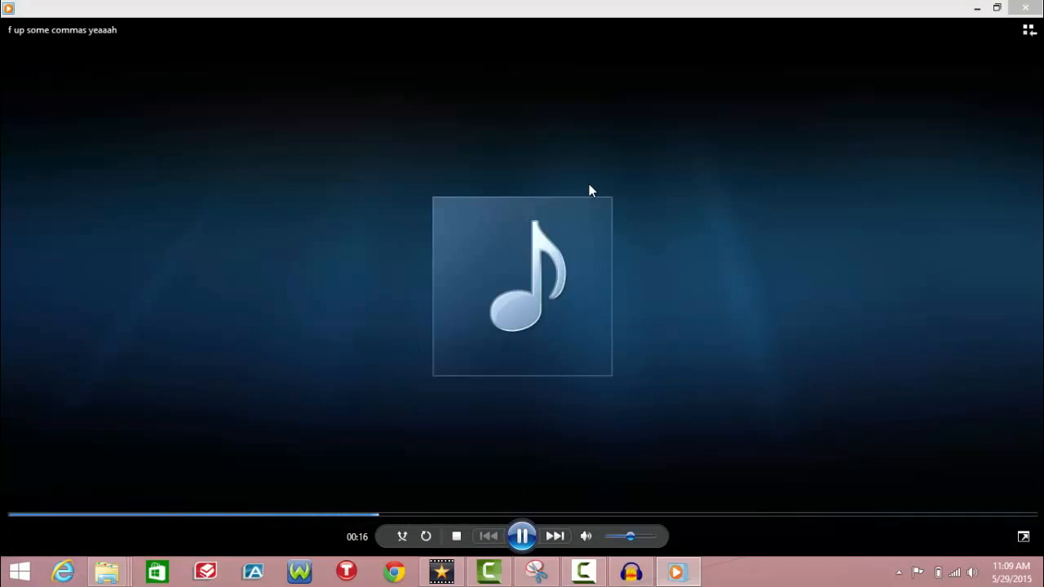
mouse_move(790, 126)
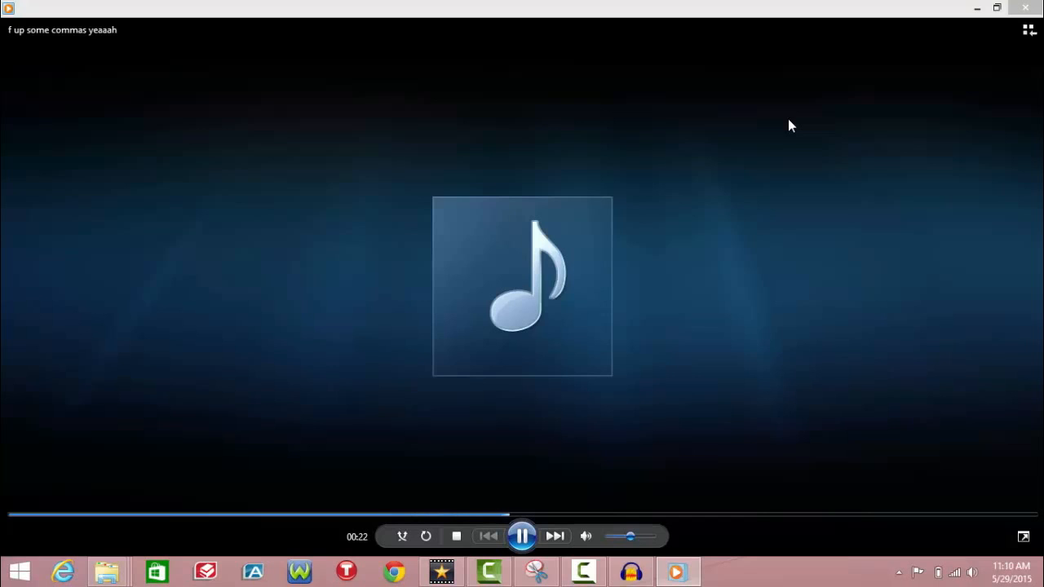
mouse_move(927, 47)
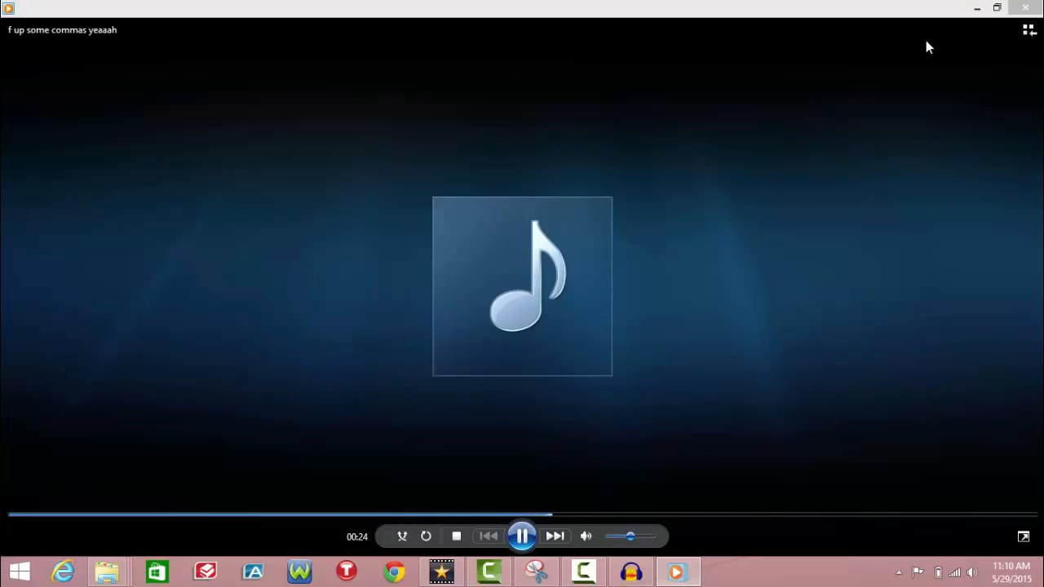
mouse_move(522, 490)
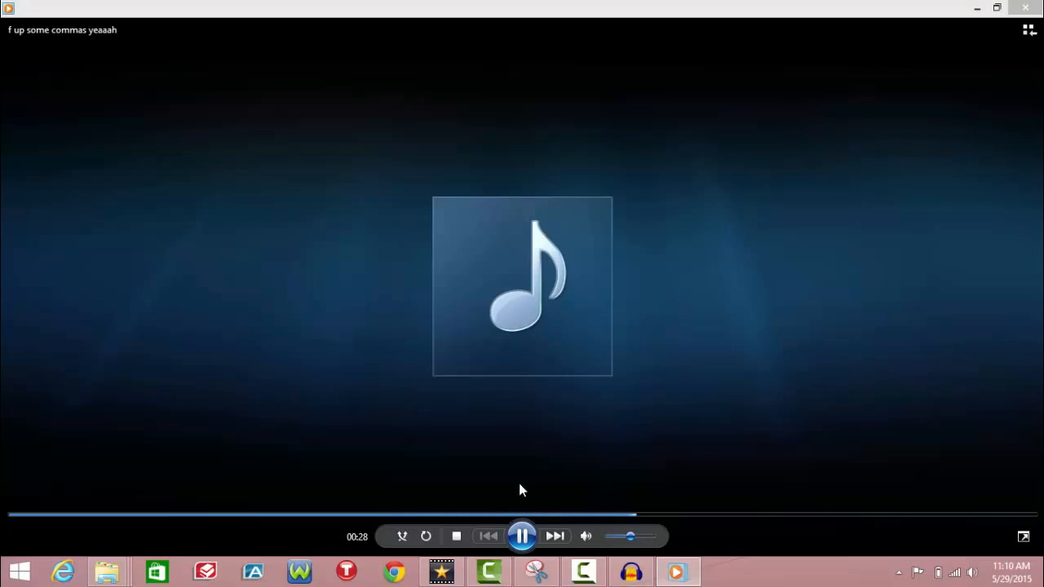
click(521, 536)
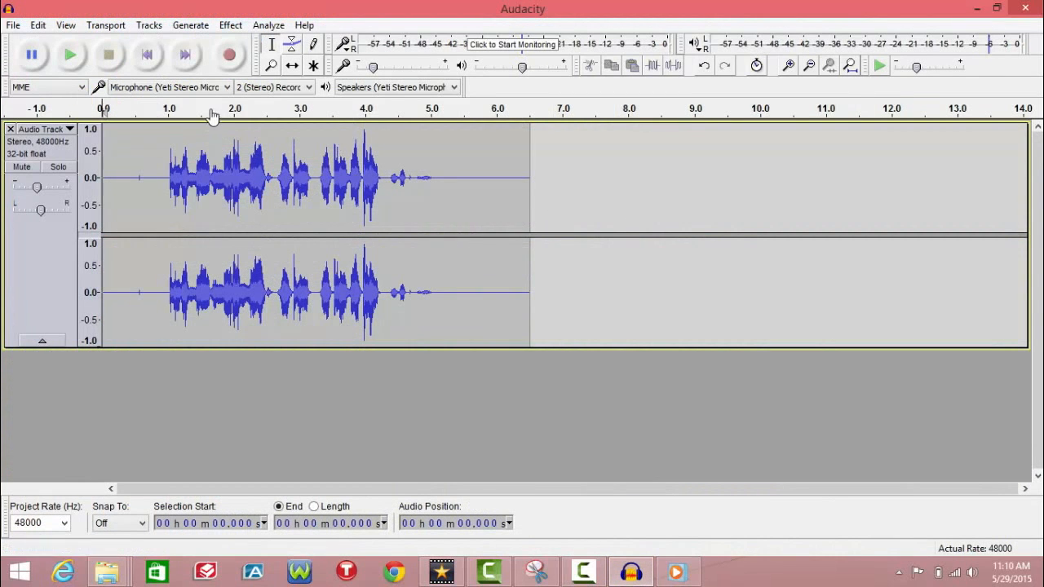
mouse_move(276, 172)
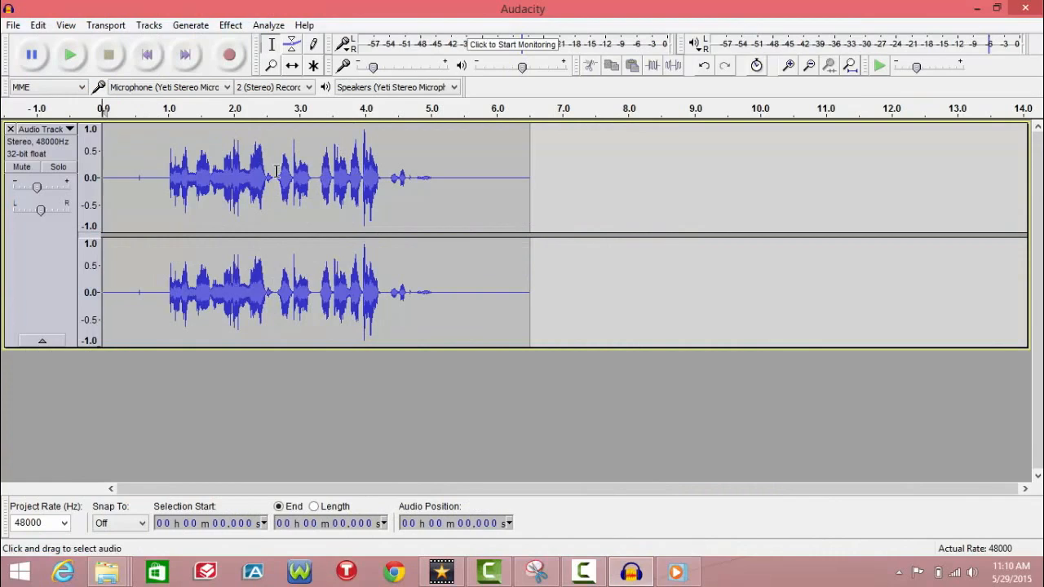
mouse_move(782, 18)
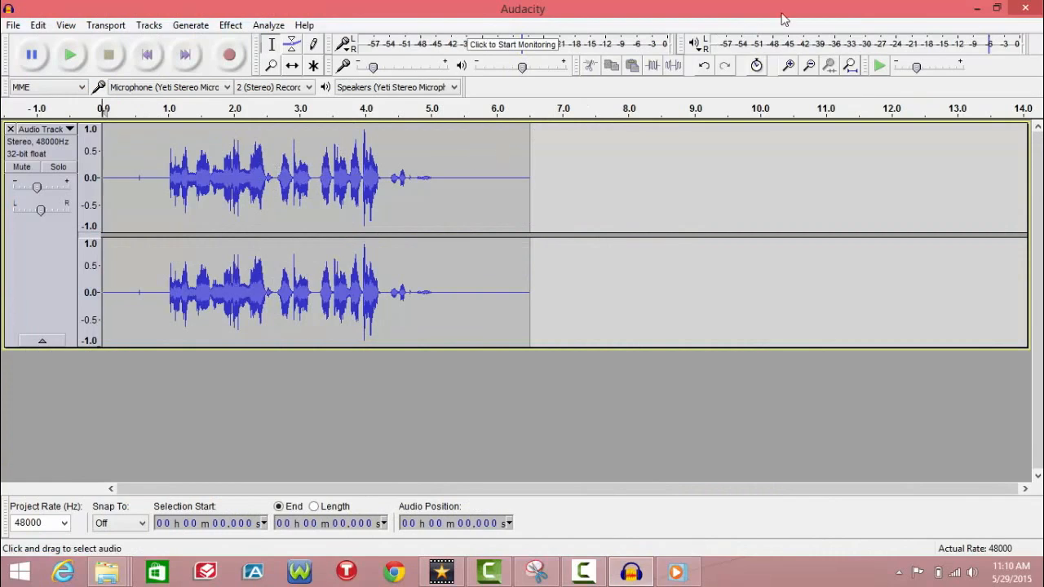